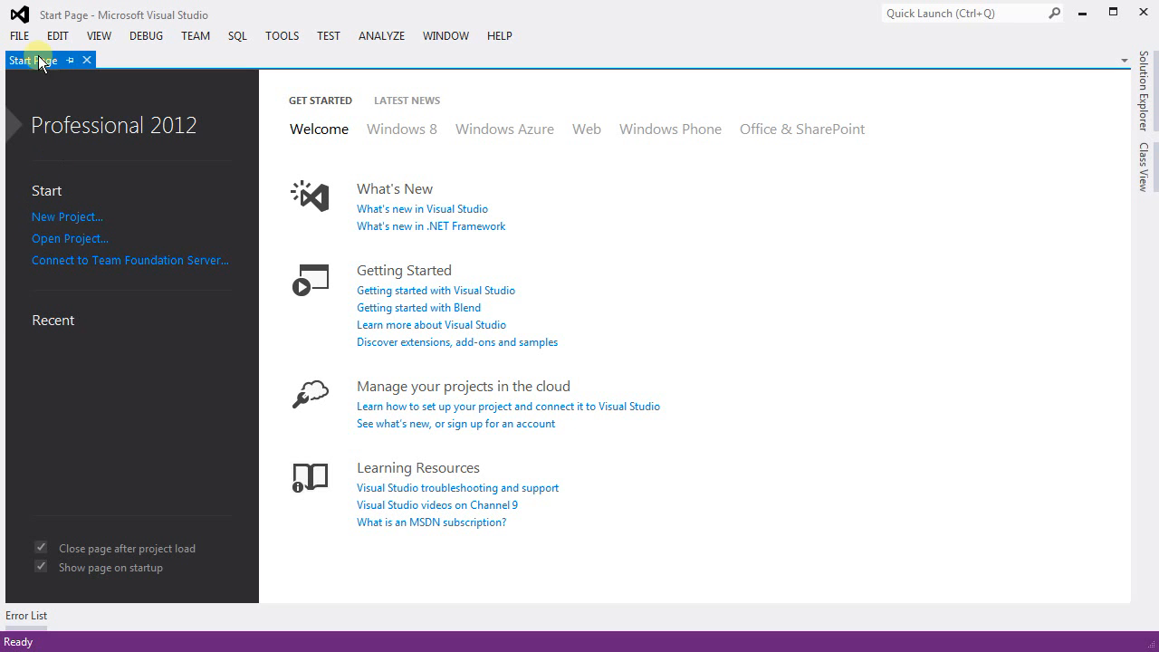
Create a Visual C# Console Application project named TesingIfElse from File > New > Project.
left_click(18, 35)
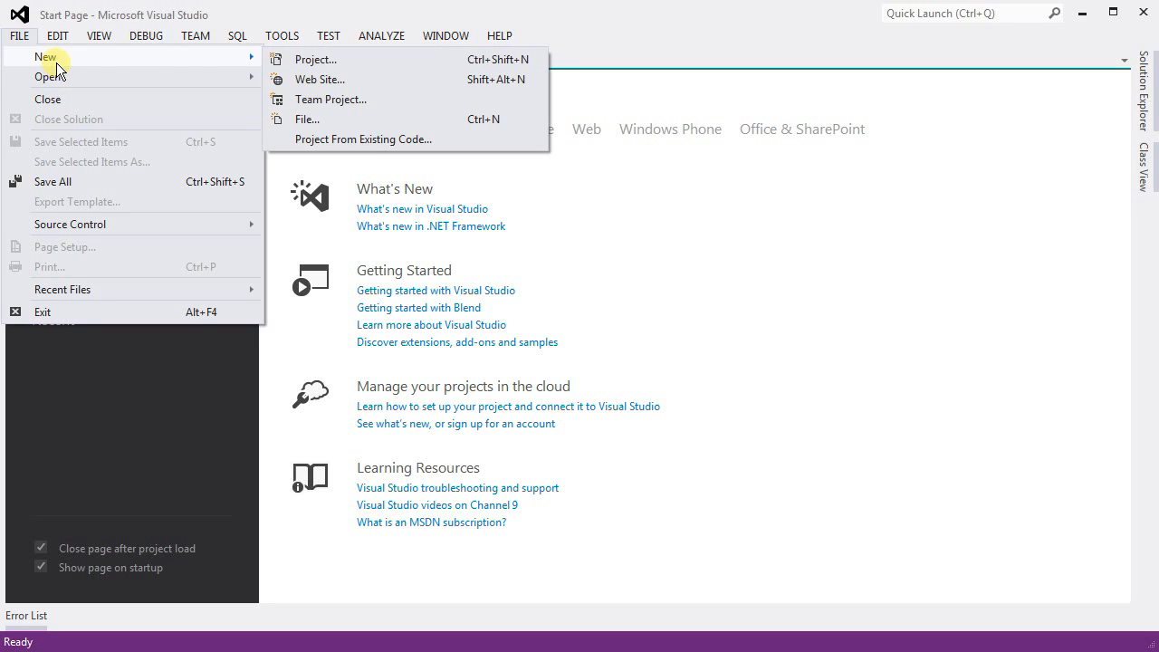
left_click(315, 59)
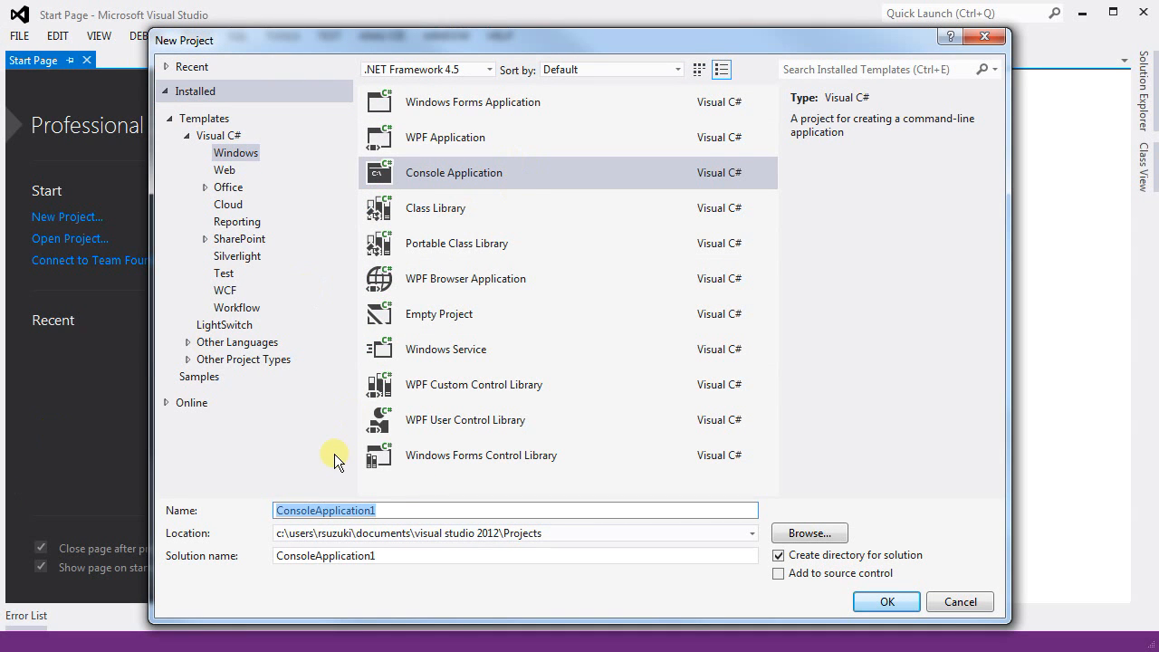
type("I")
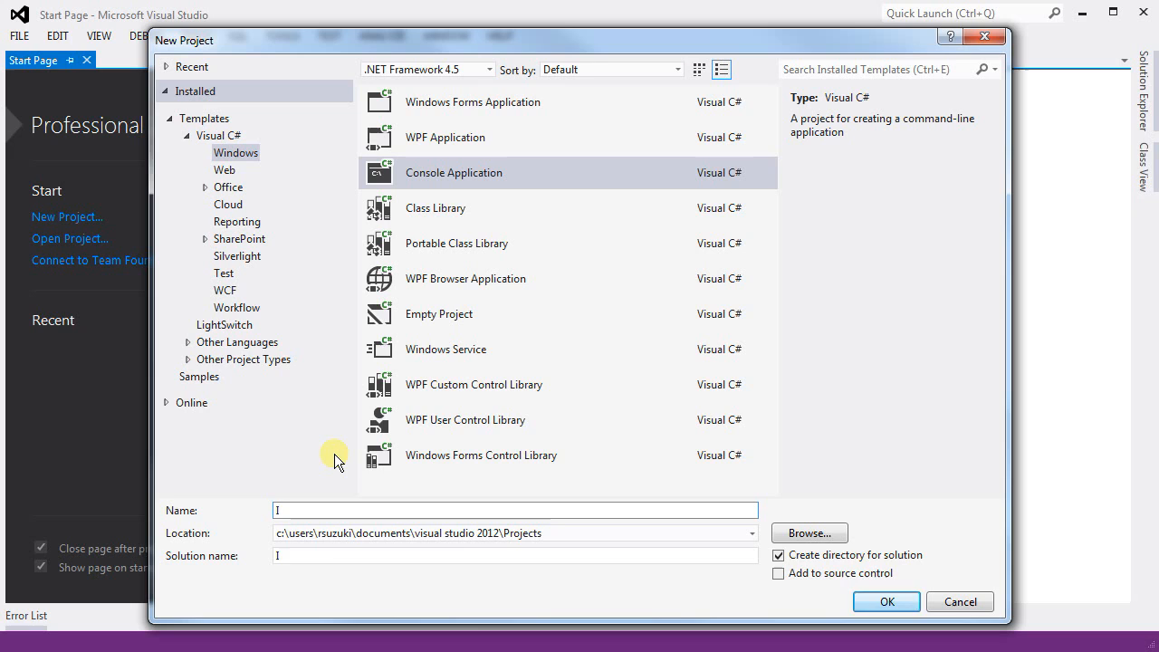
type("TesingIfElse")
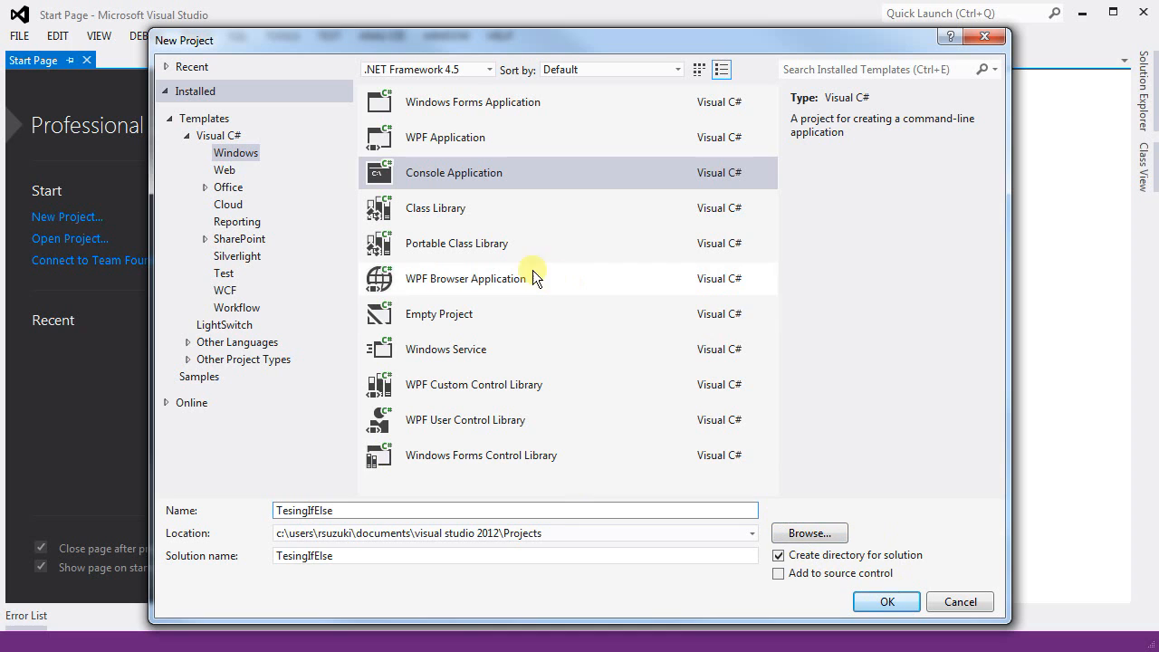
left_click(886, 601)
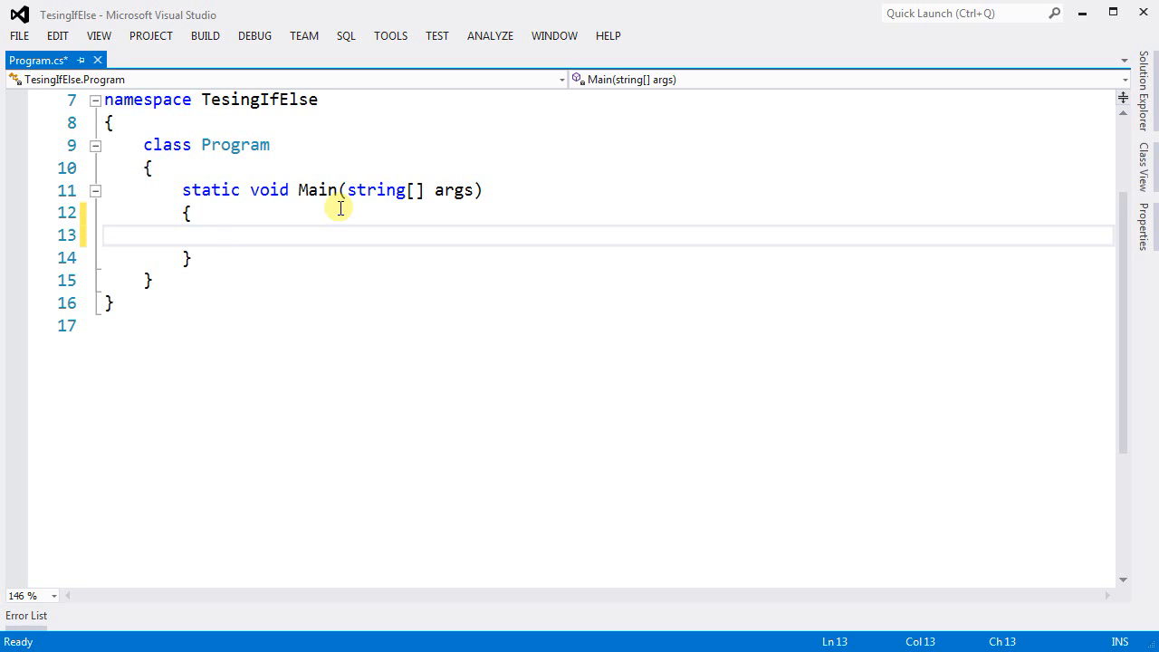
Declare int x = 10 and add if (x < 10) printing "Smaller than 10".
type("int x")
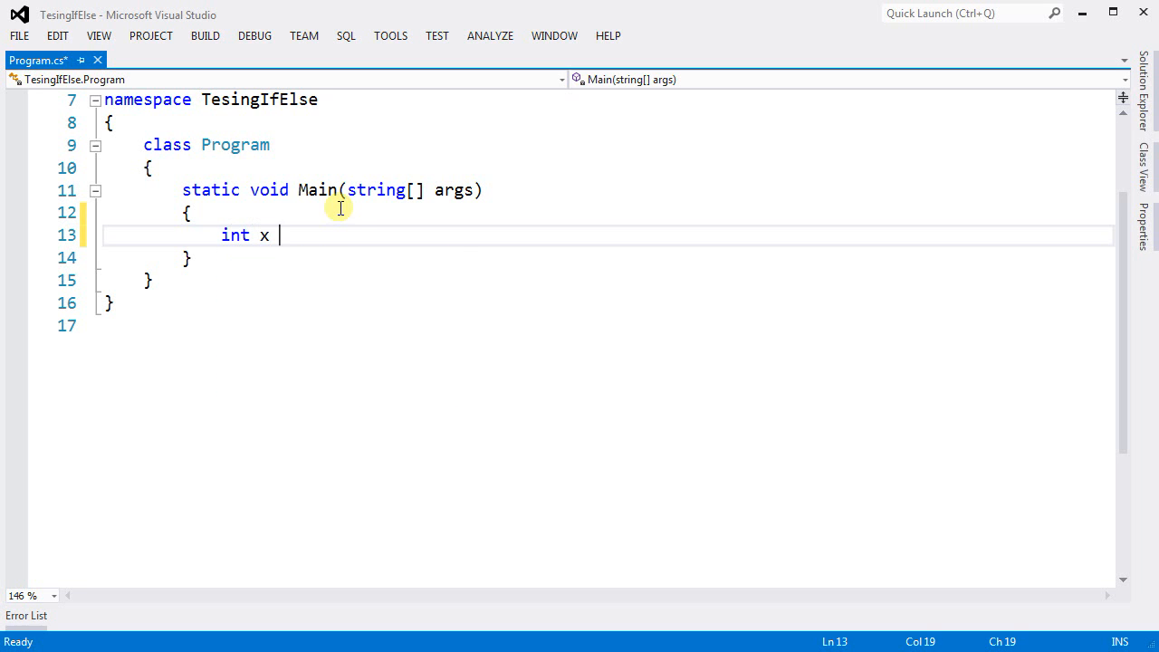
type("= 10;")
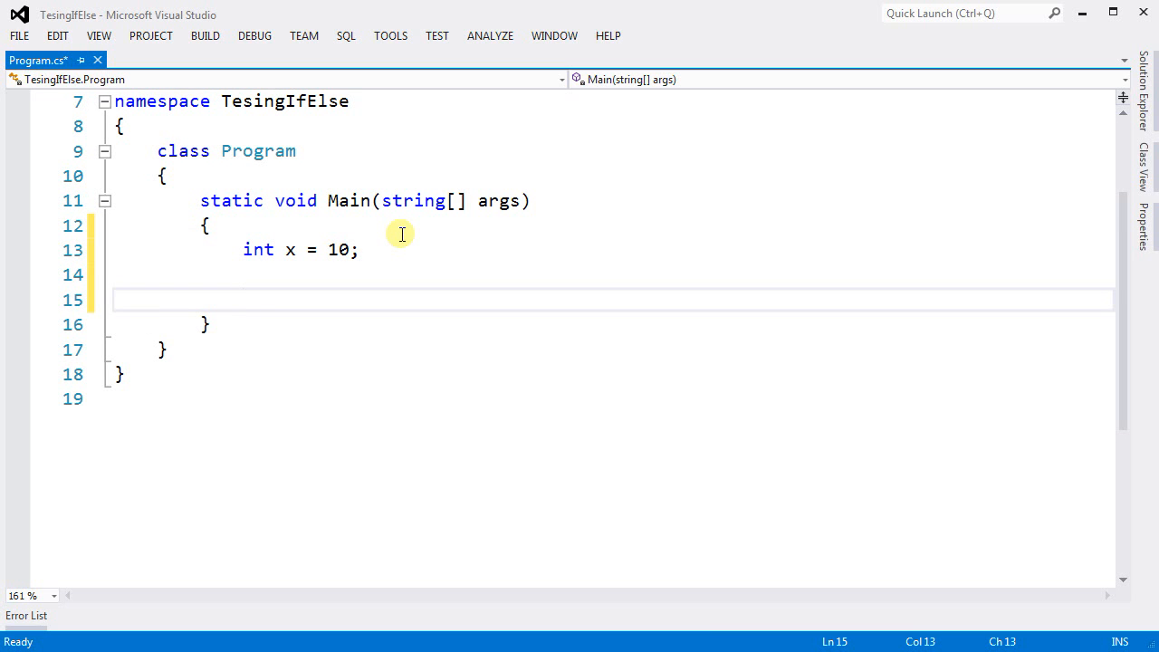
type("if(")
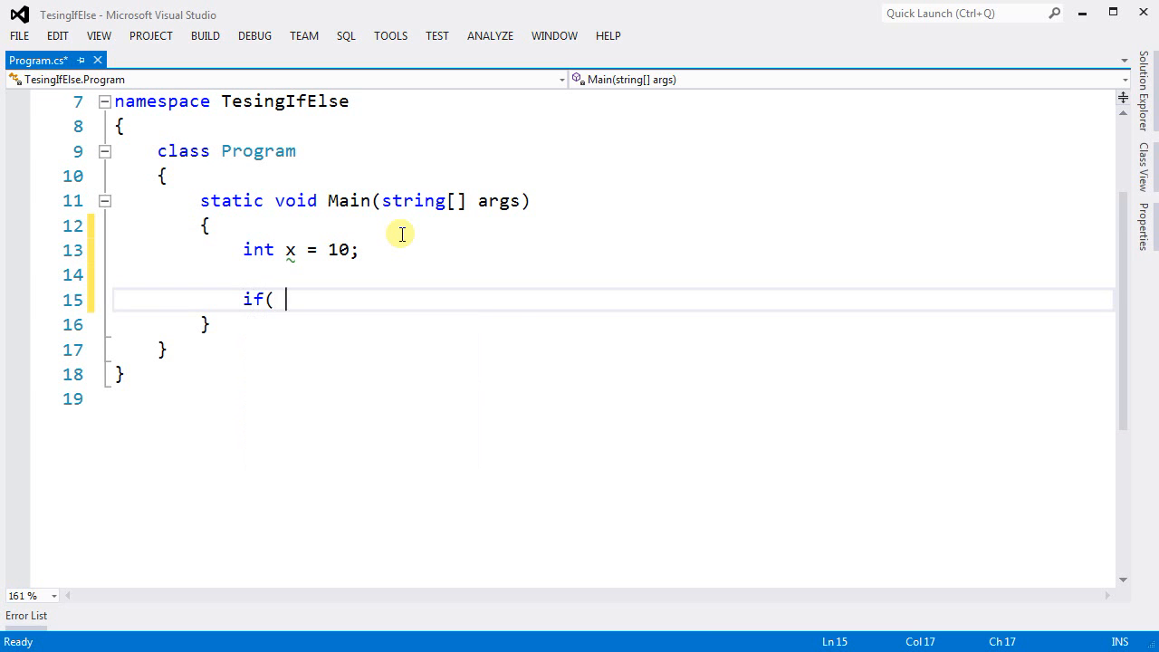
type("x")
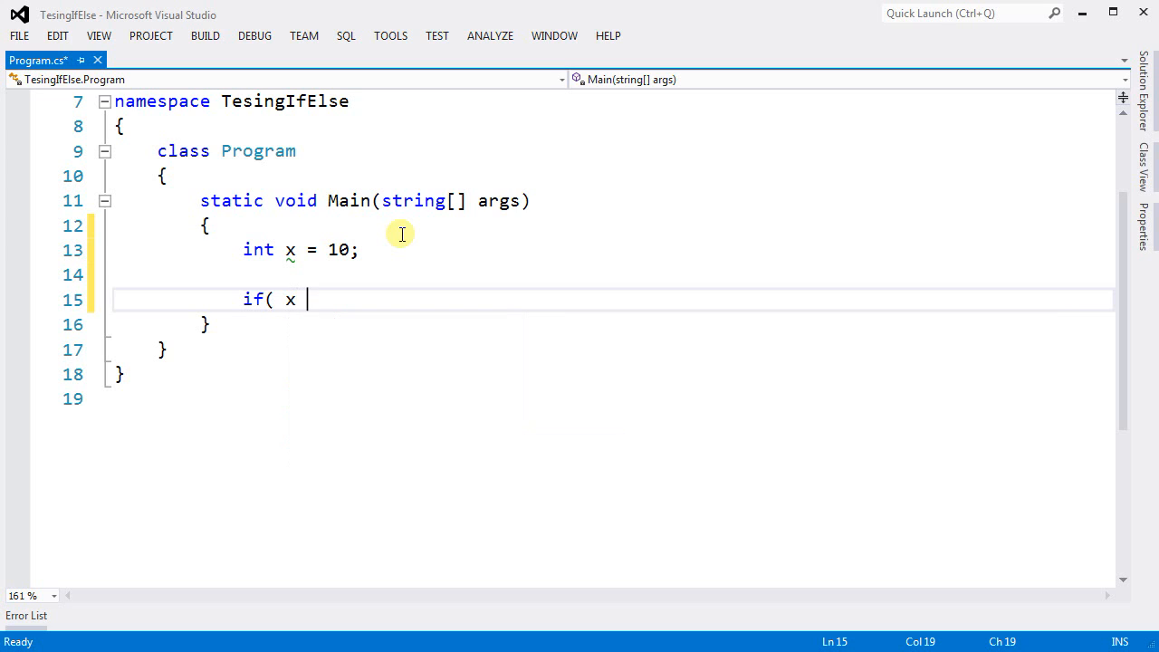
type("<")
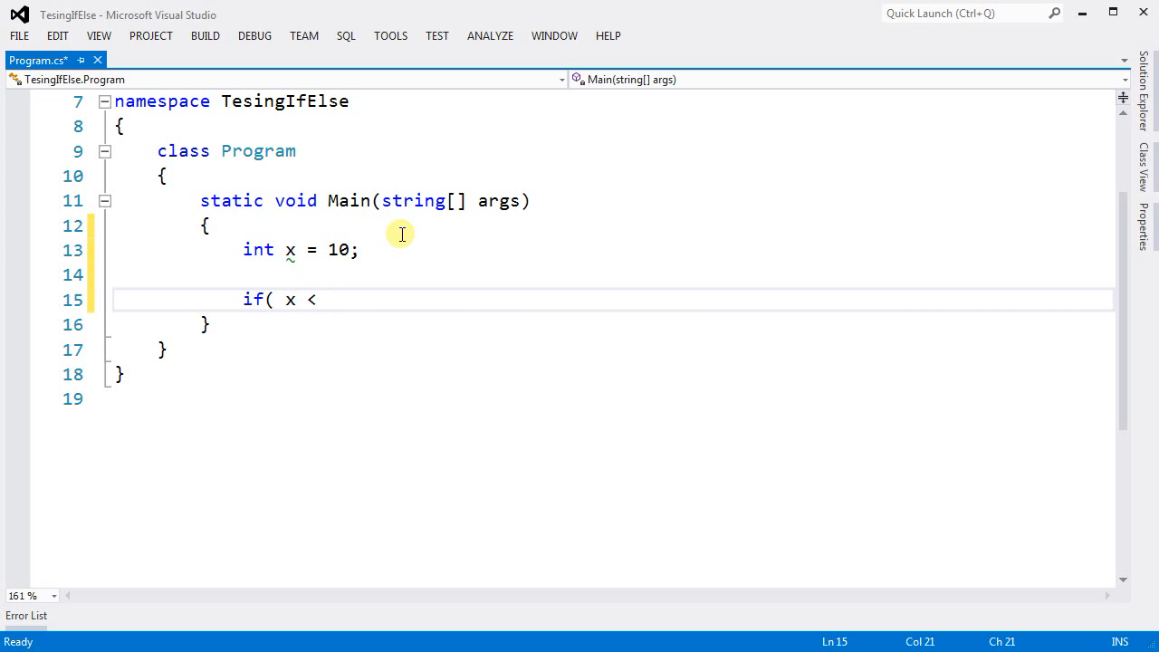
type("10)")
type("{")
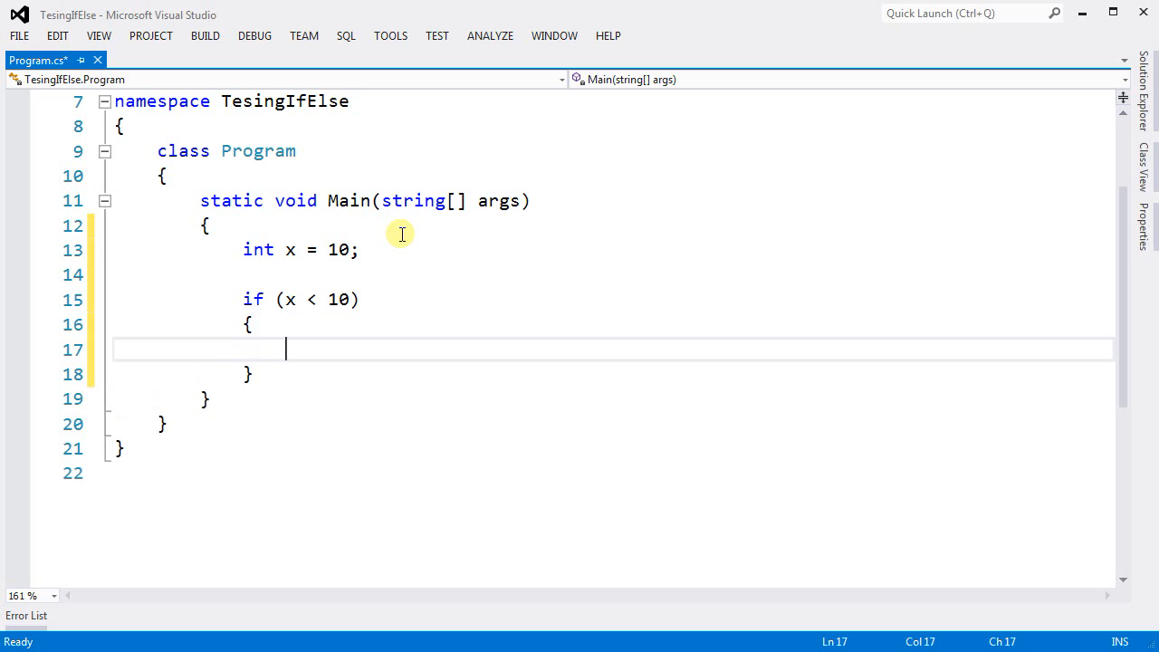
type("Console.WriteLine();")
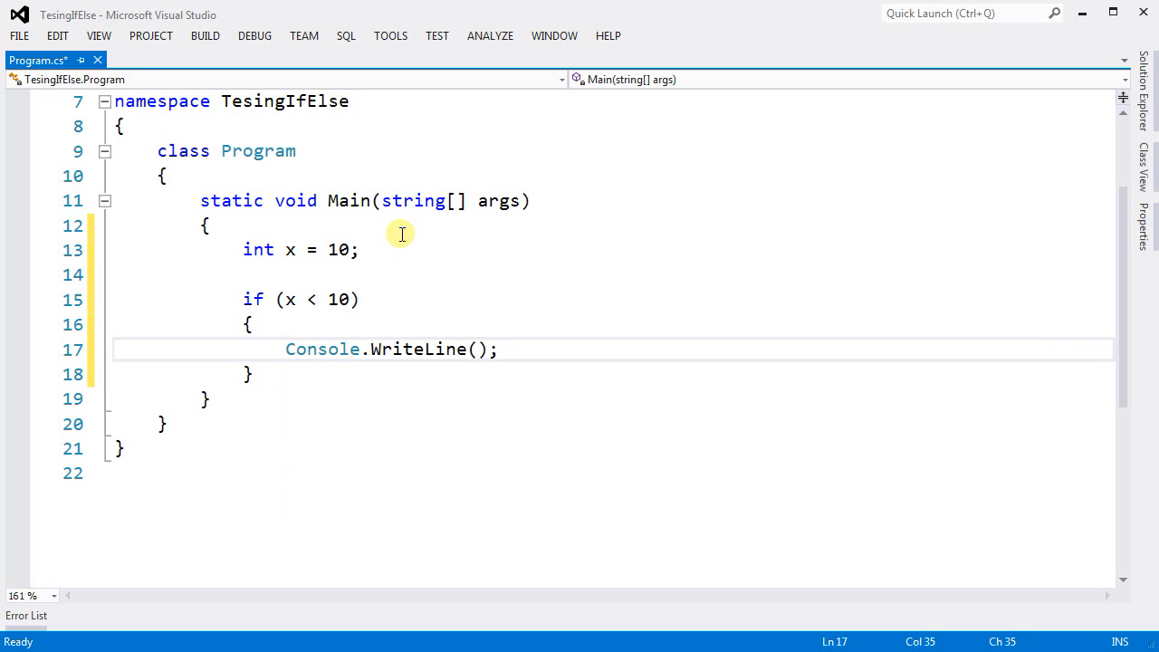
type("S\"")
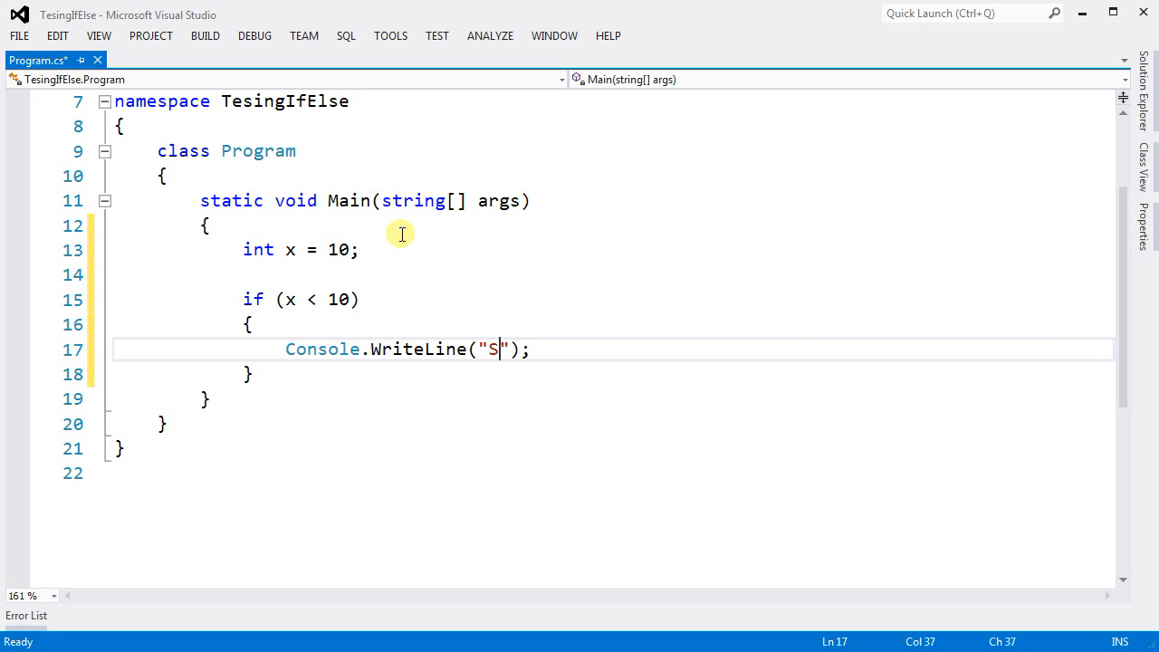
type("maller than")
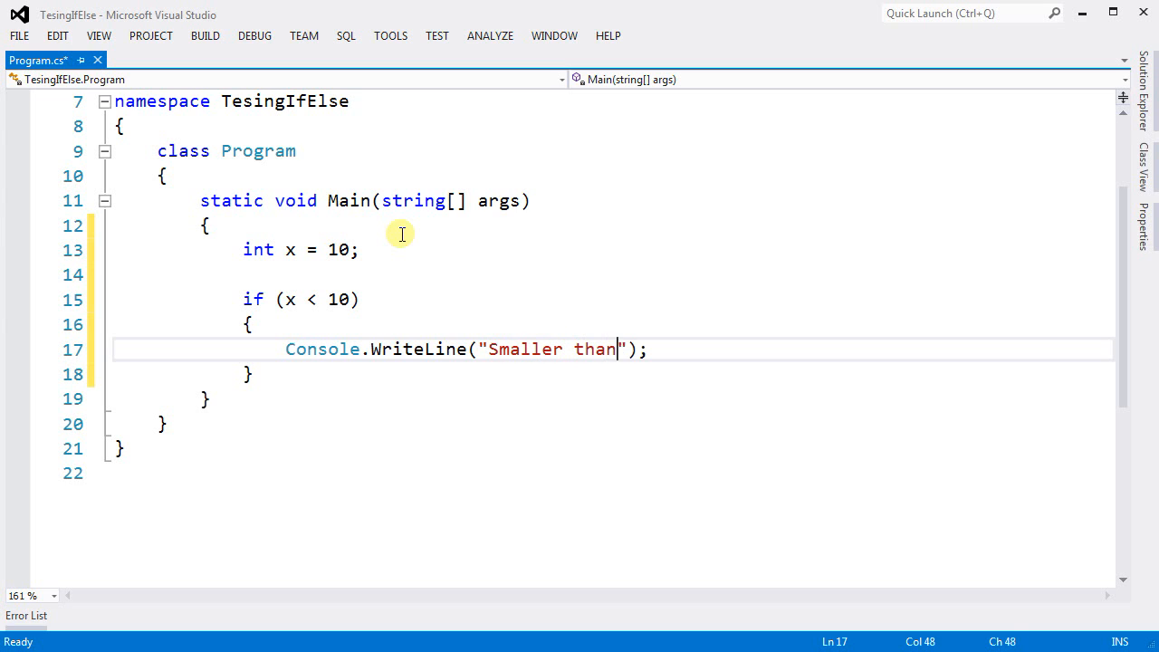
type("10")
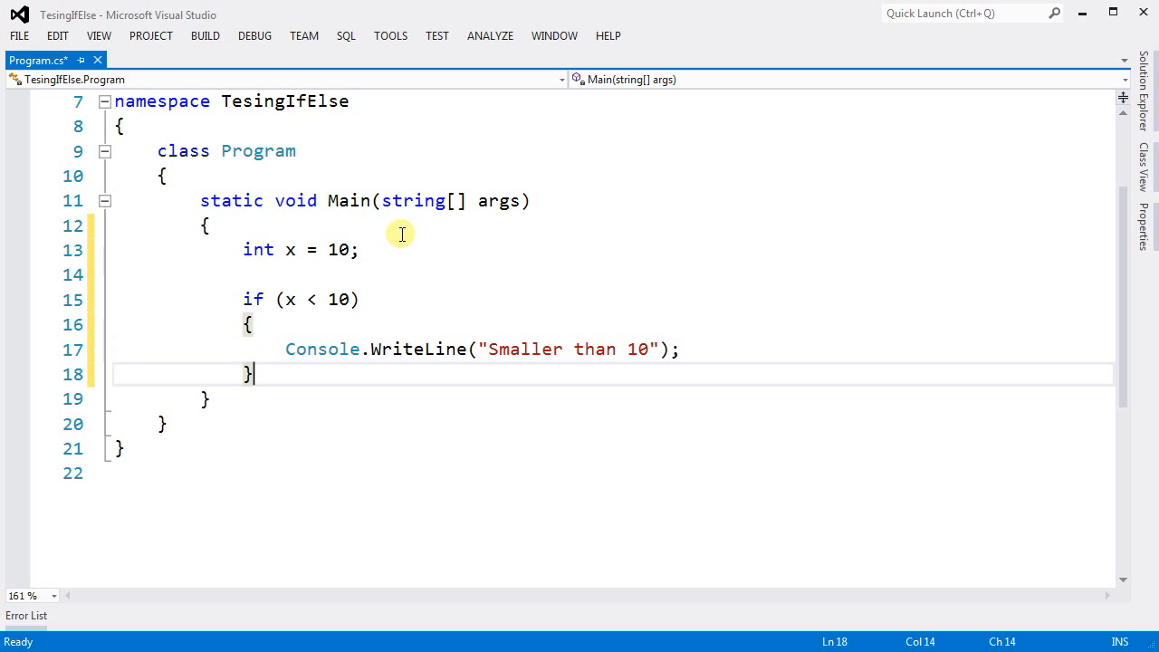
Add an if (x > 10) block with Console.WriteLine("Bigger than 10").
key("enter")
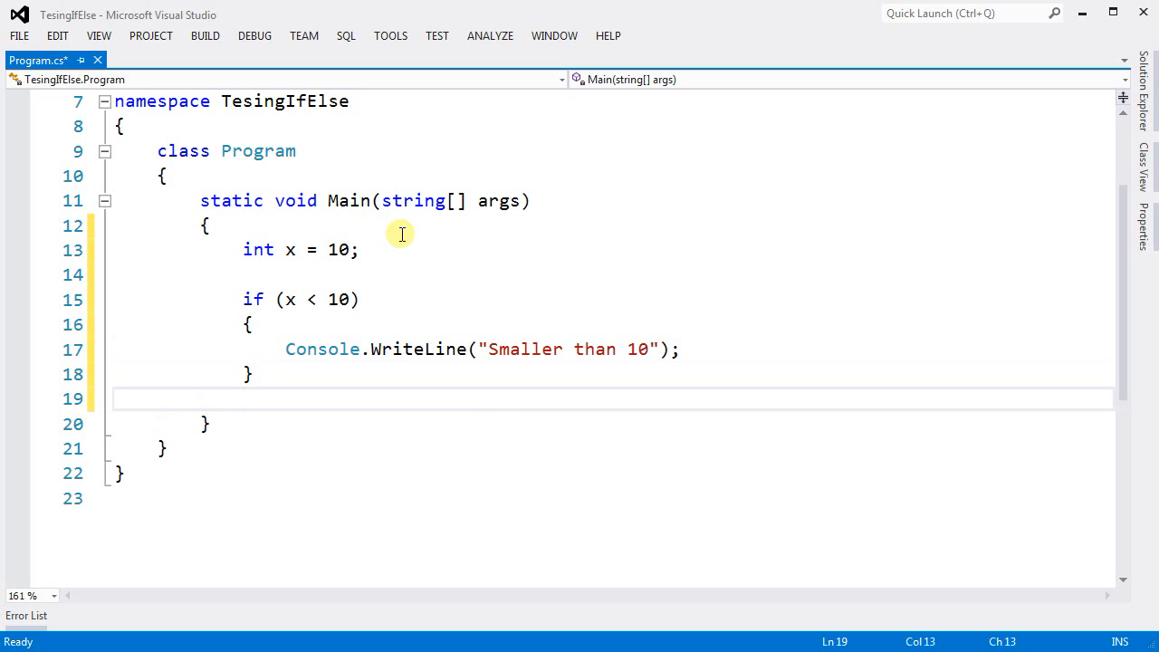
type("if(")
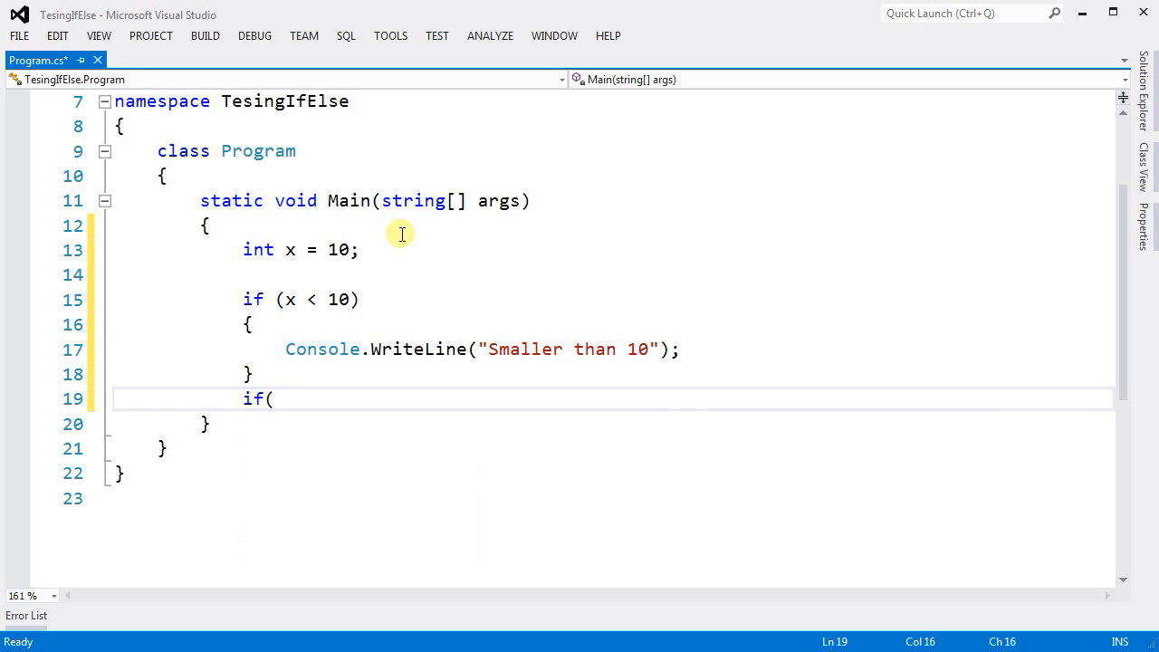
type("x > 10")
type("Console.WriteLine();")
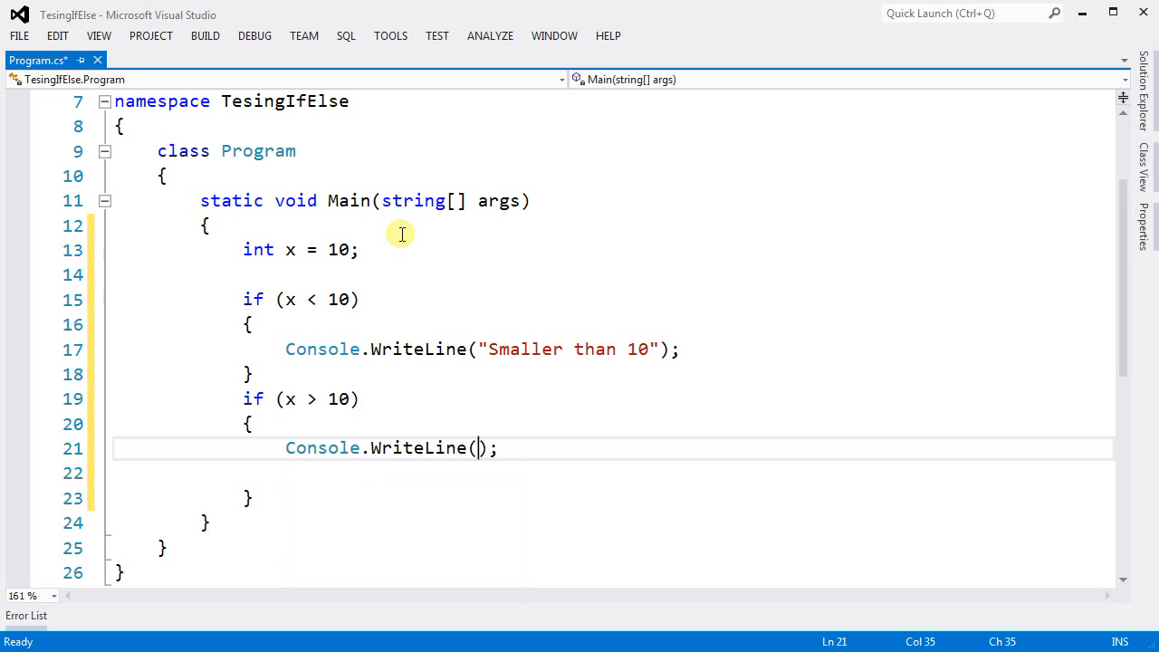
type("\"")
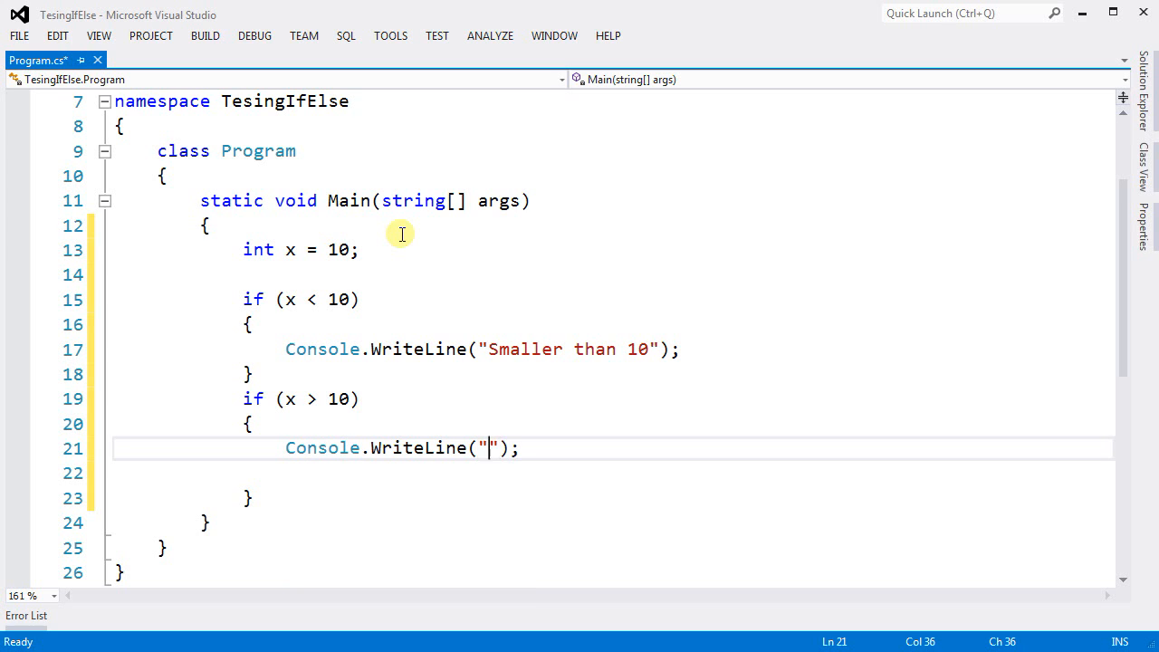
type("Bigger than 10")
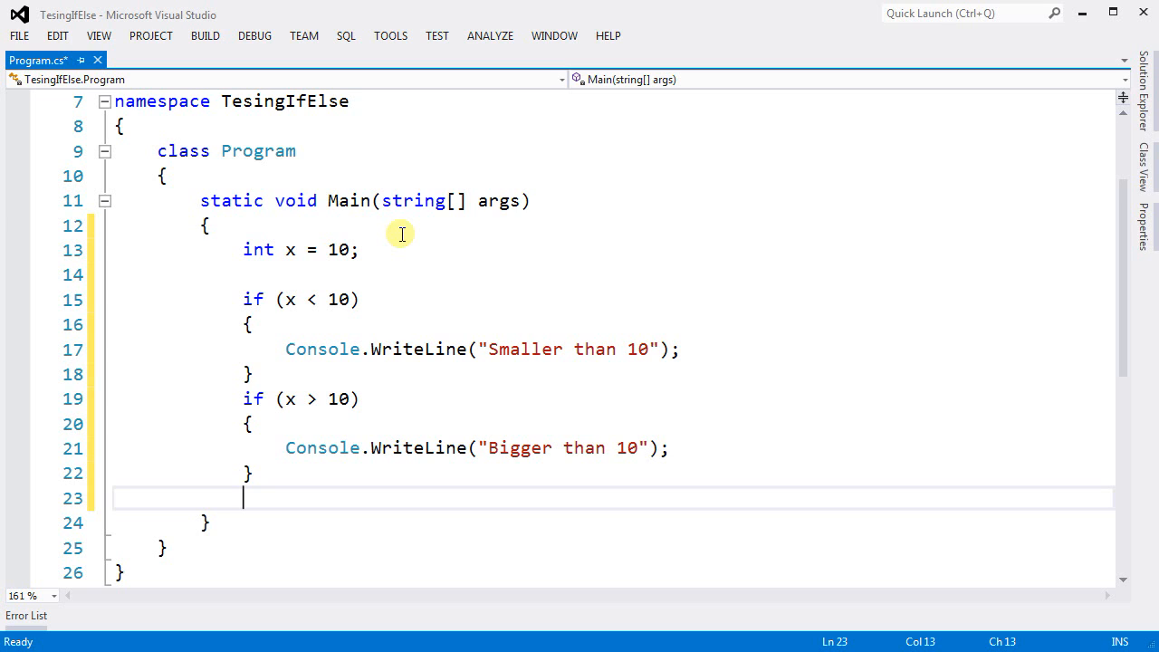
Add an if (x == 10) block with Console.WriteLine("Equal 10").
type("if(")
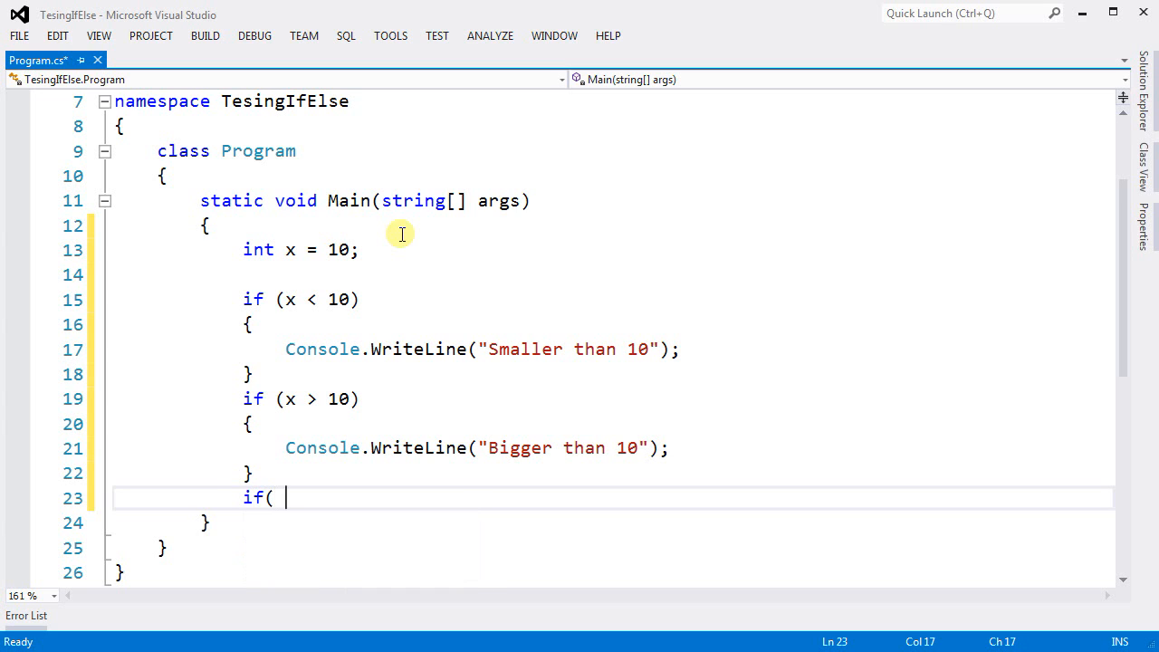
type("x ==")
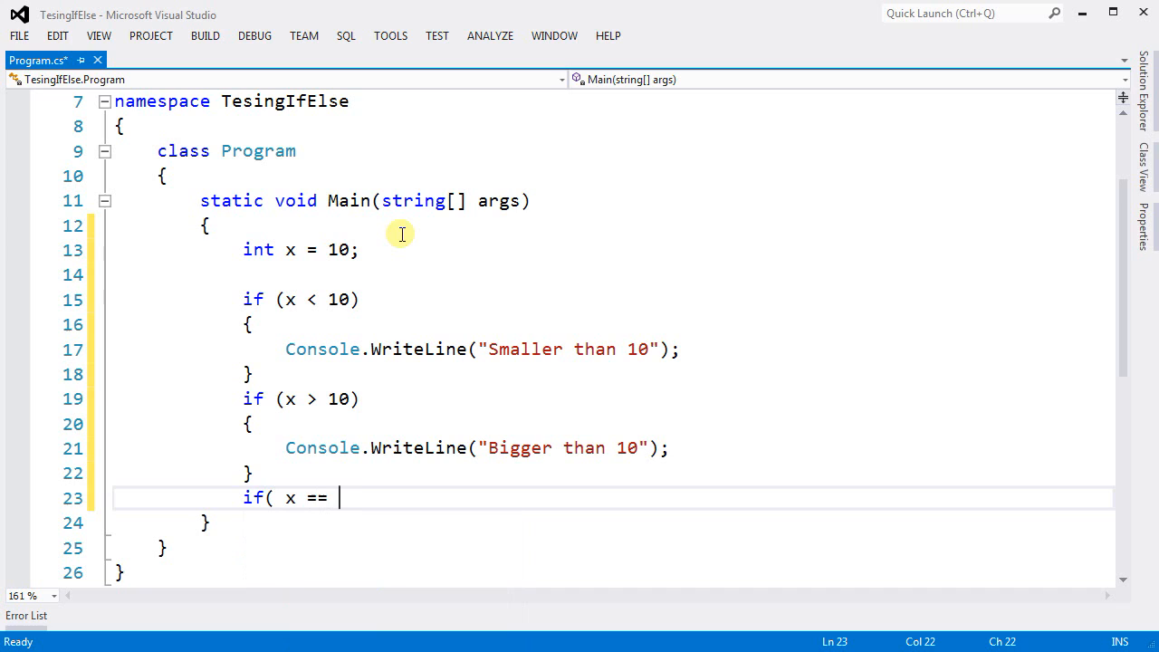
type("10)")
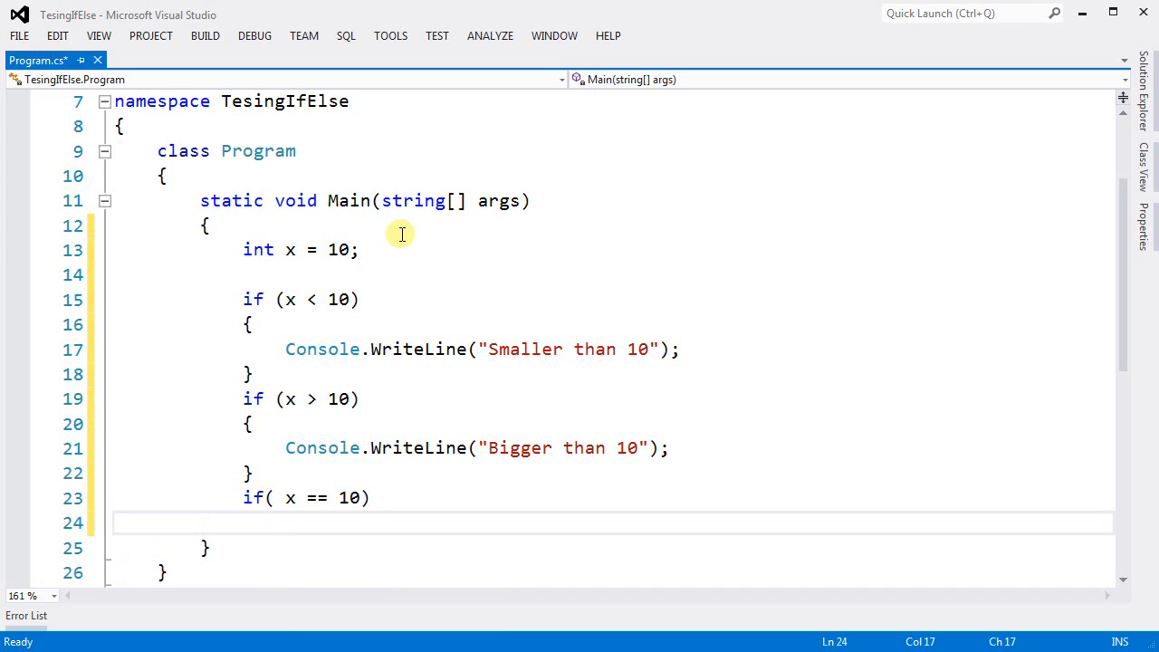
type("{")
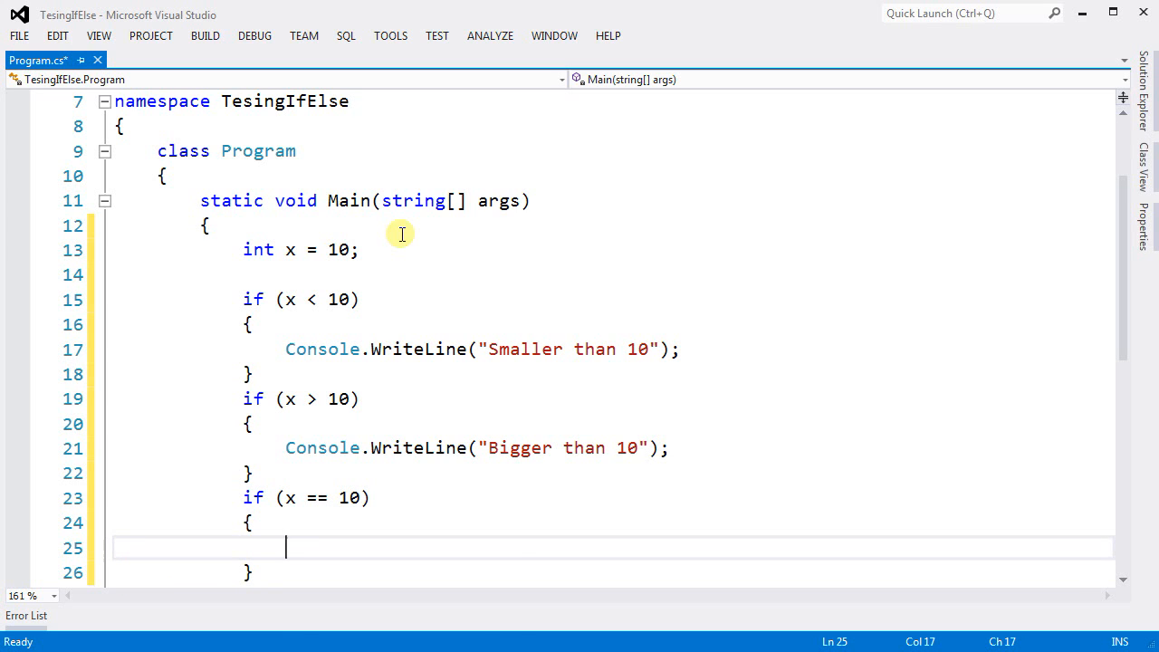
type("Console.WriteLine();")
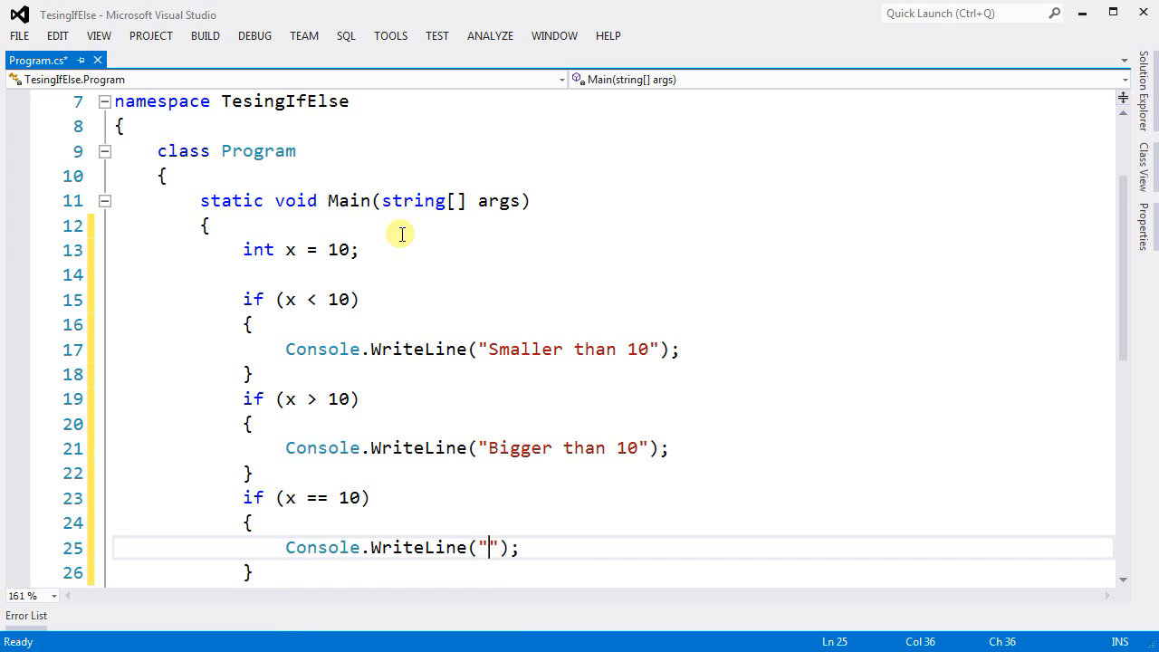
type("Equal")
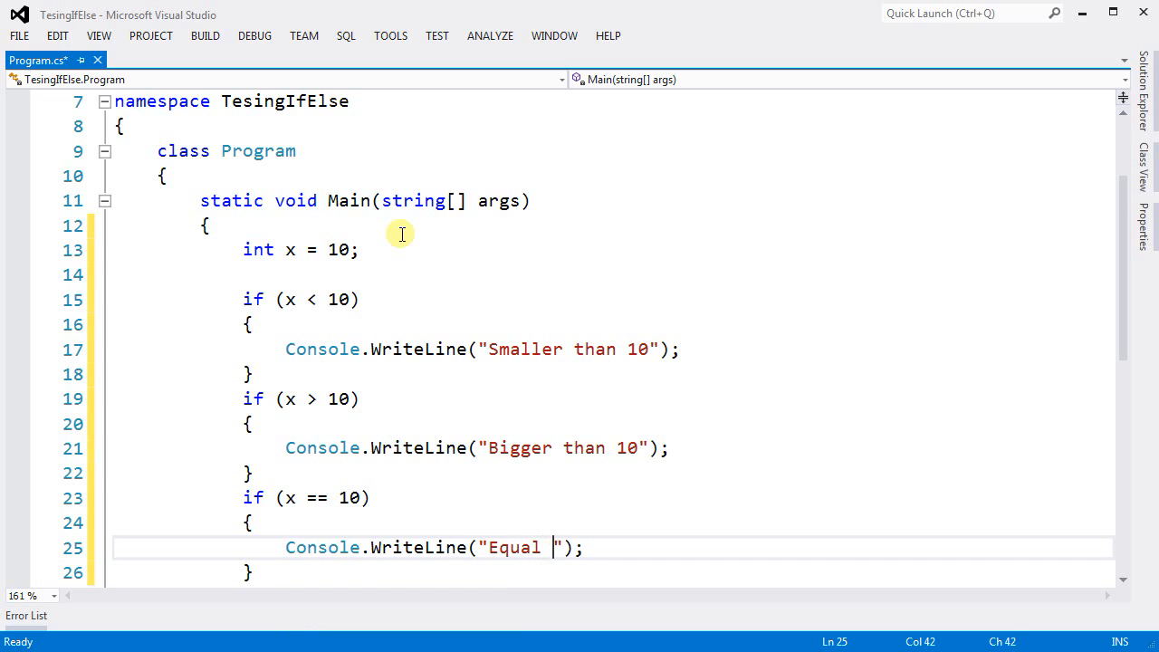
type("10")
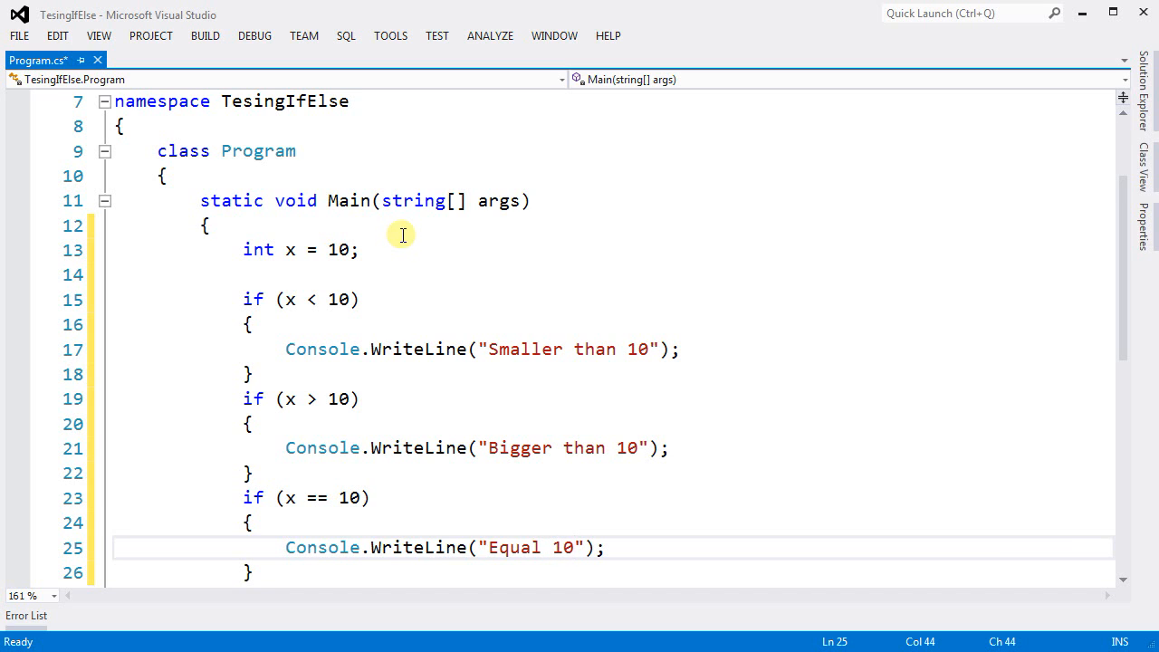
scroll("down", 3)
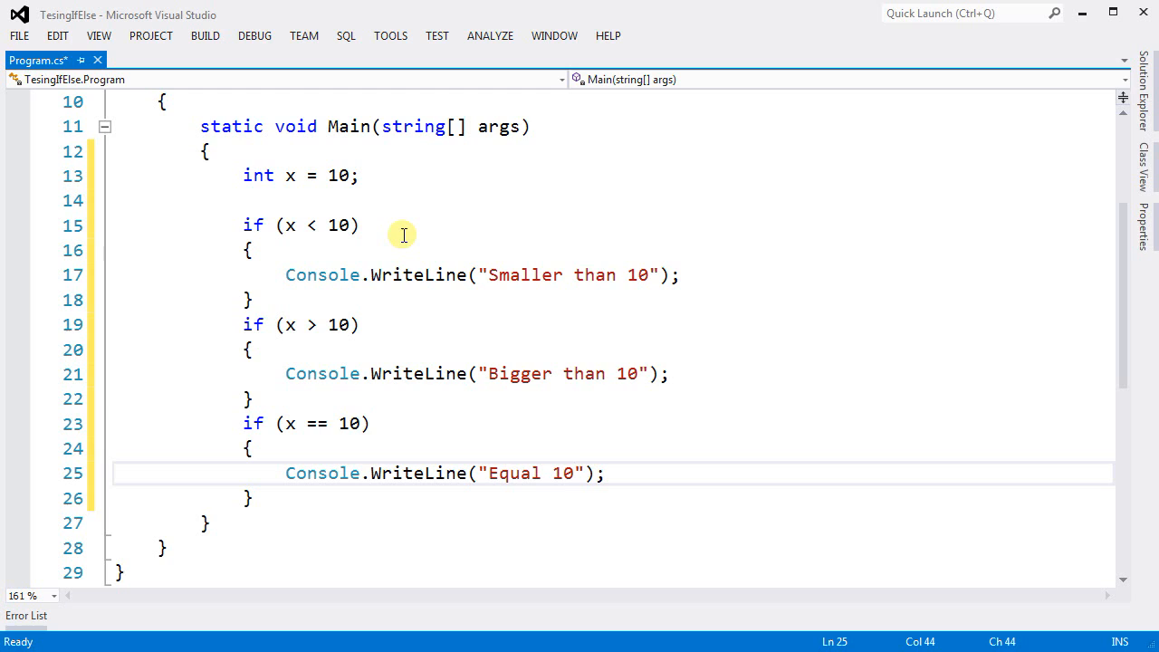
Build and run the program with its three separate if checks.
key("f5")
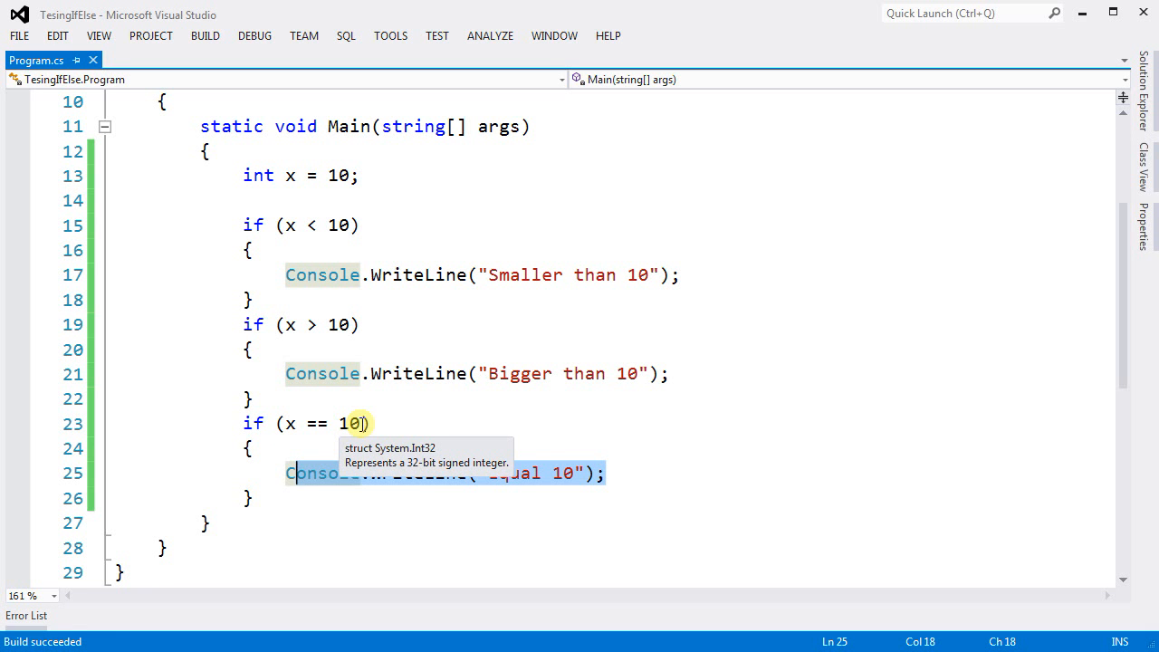
mouse_move(502, 437)
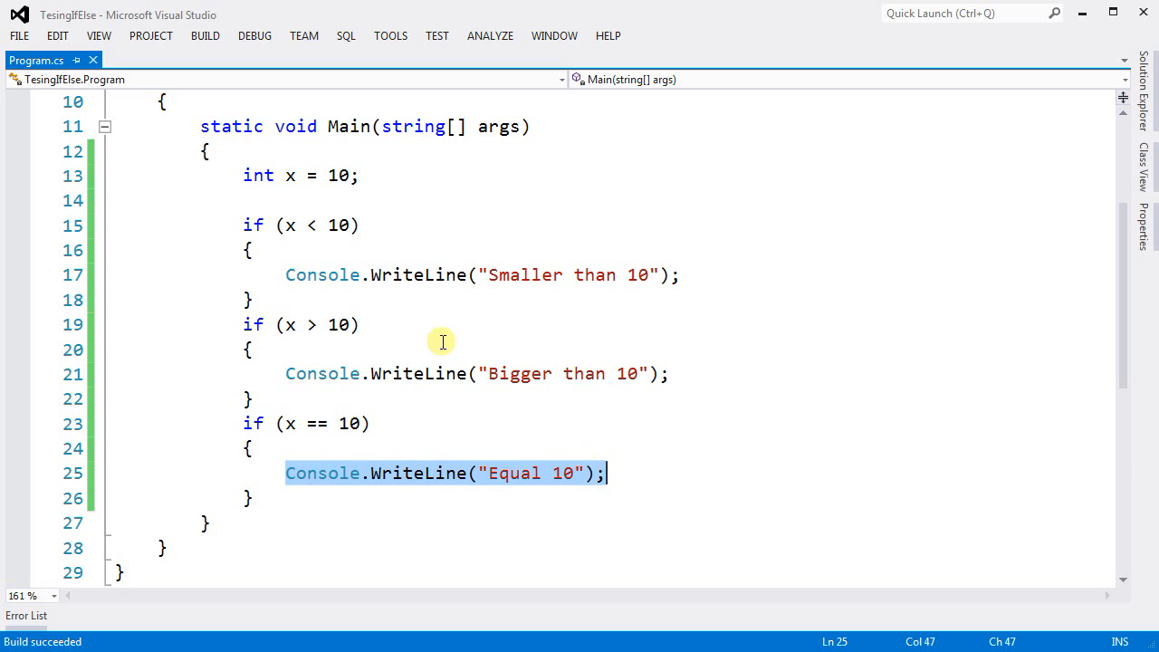
mouse_move(439, 299)
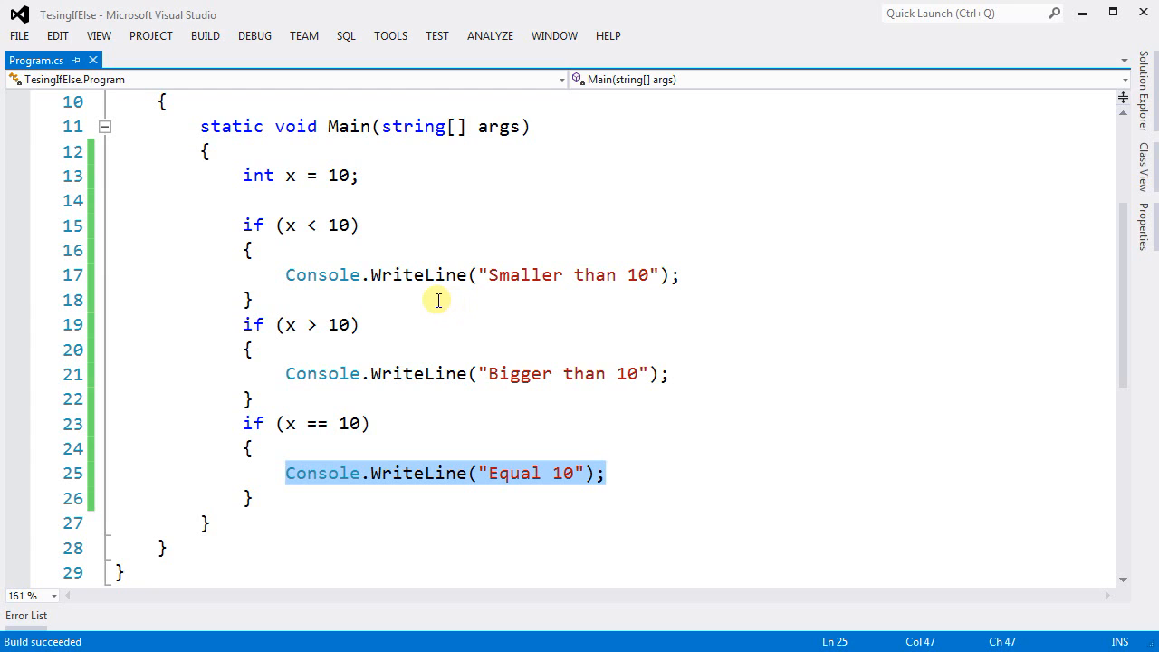
mouse_move(345, 301)
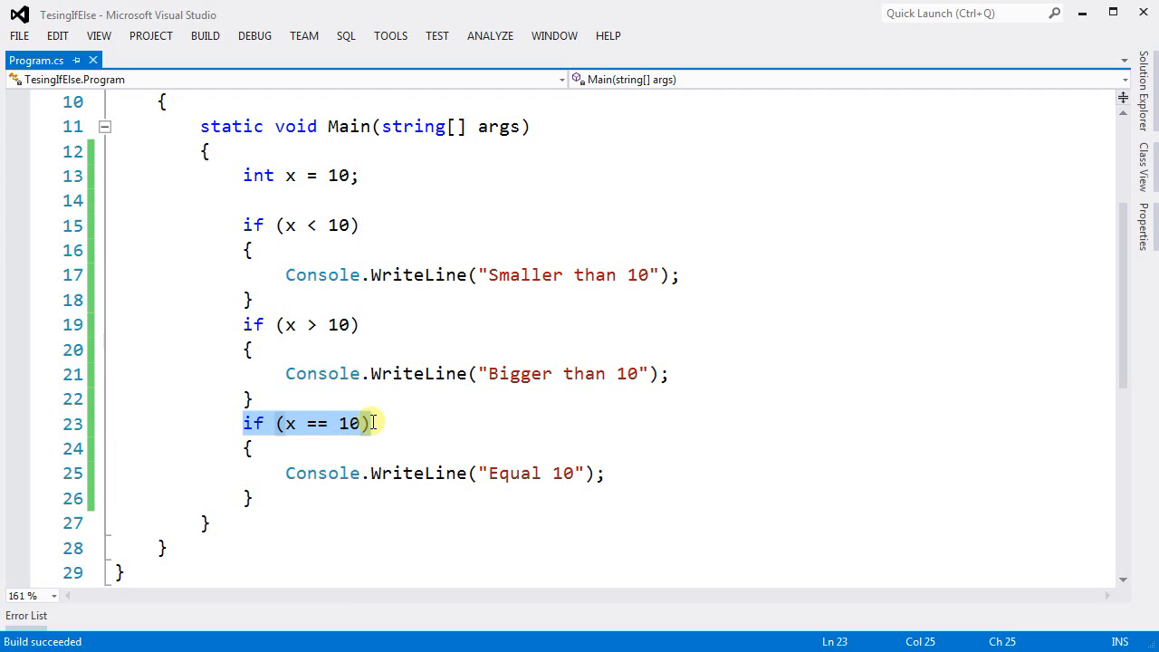
mouse_move(339, 175)
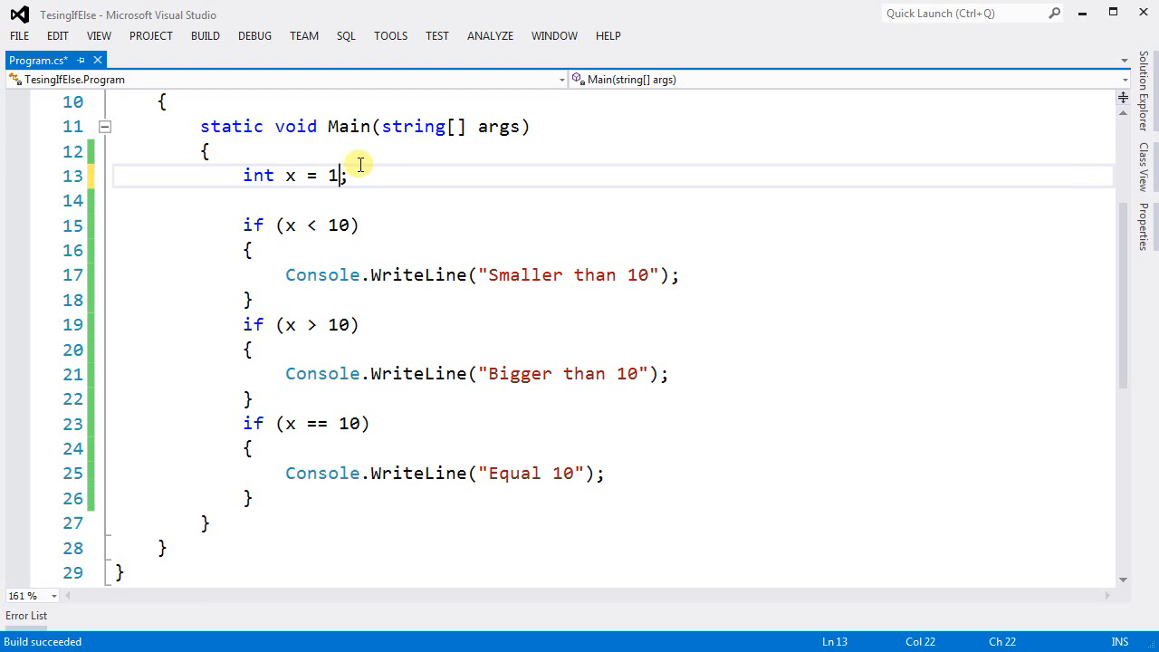
Change x's starting value to 9, save, and highlight the first if condition.
type("9")
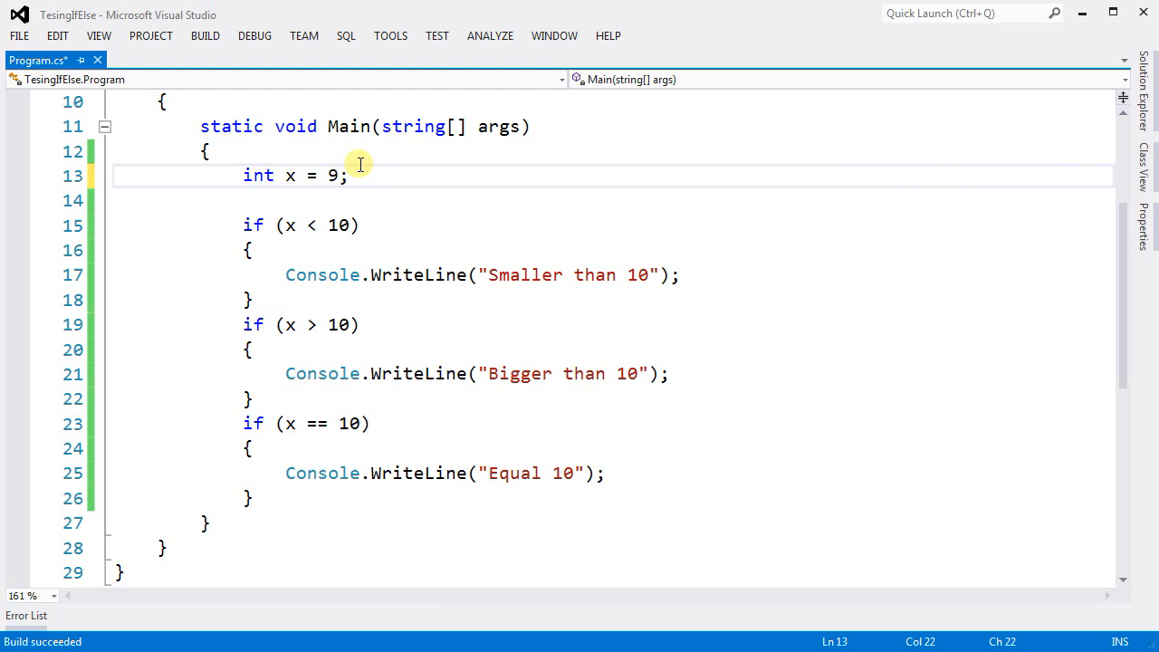
key("F5")
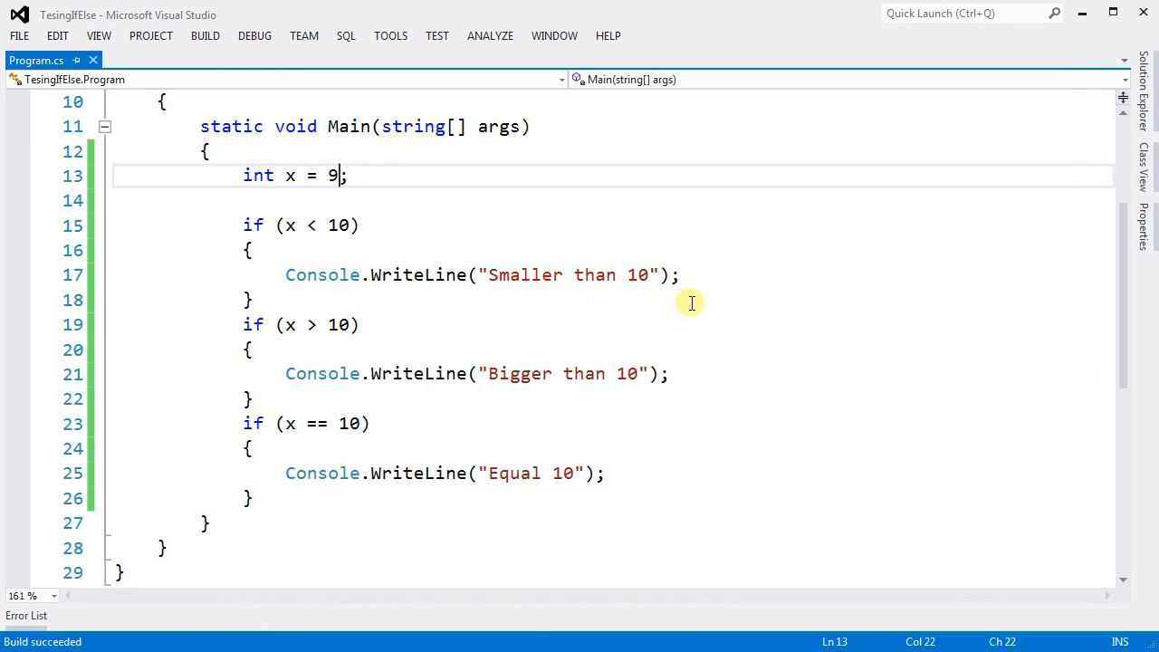
triple_click(480, 274)
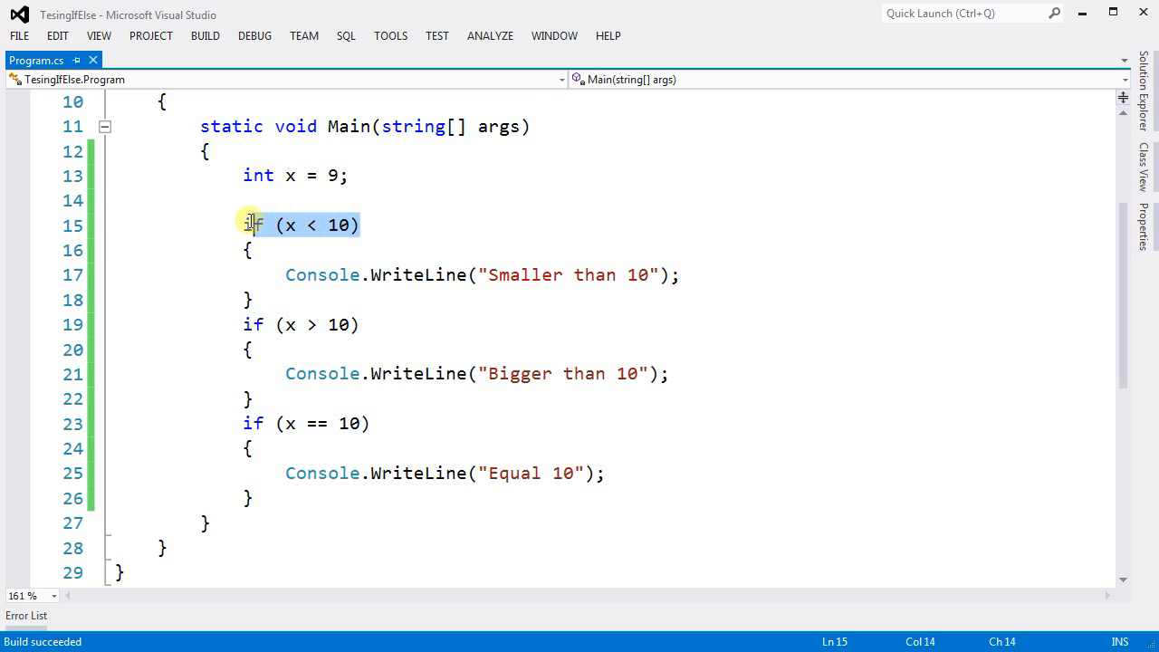
left_click(252, 324)
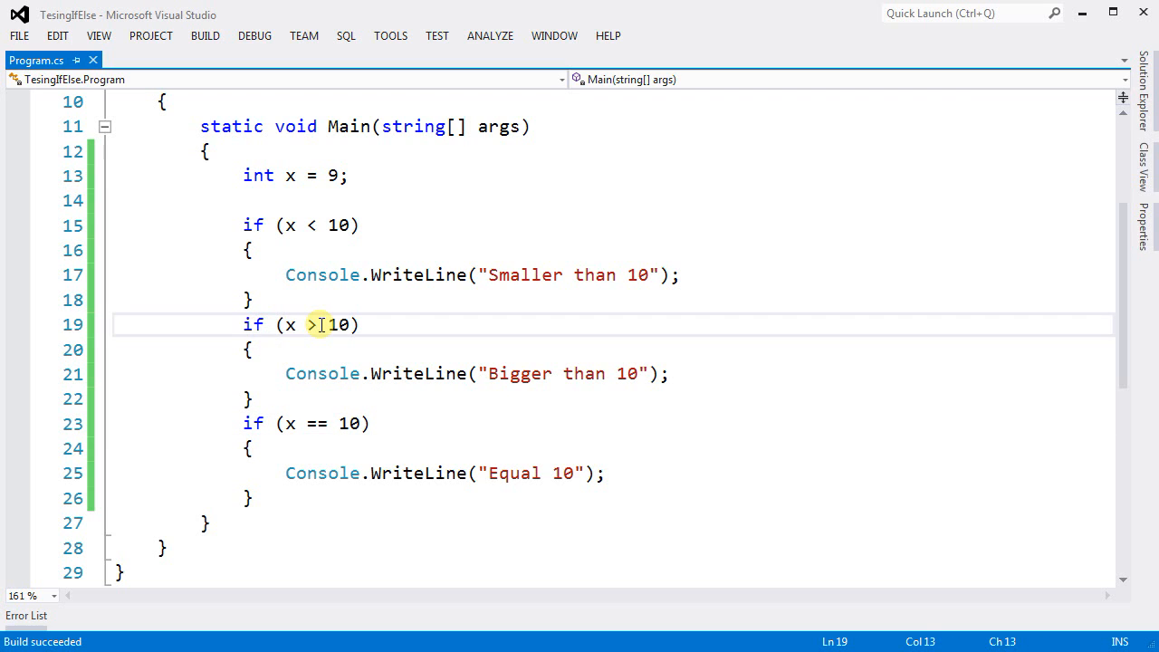
Prefix the later checks with else and highlight the resulting else if branches.
type("else")
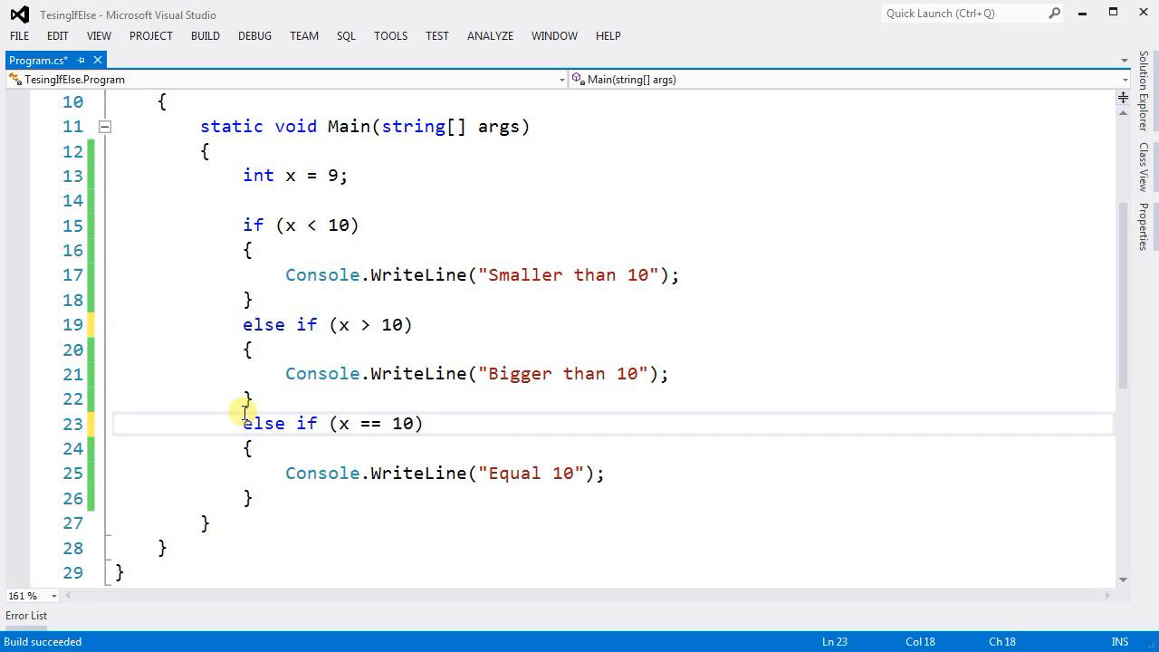
mouse_move(329, 293)
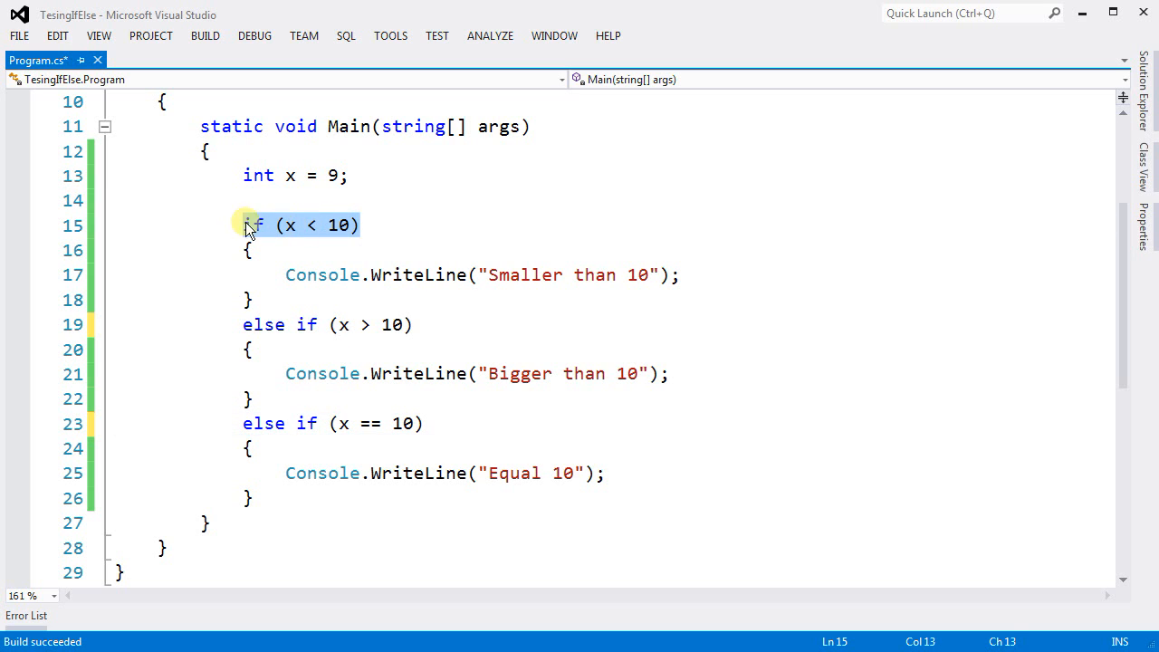
left_click(291, 225)
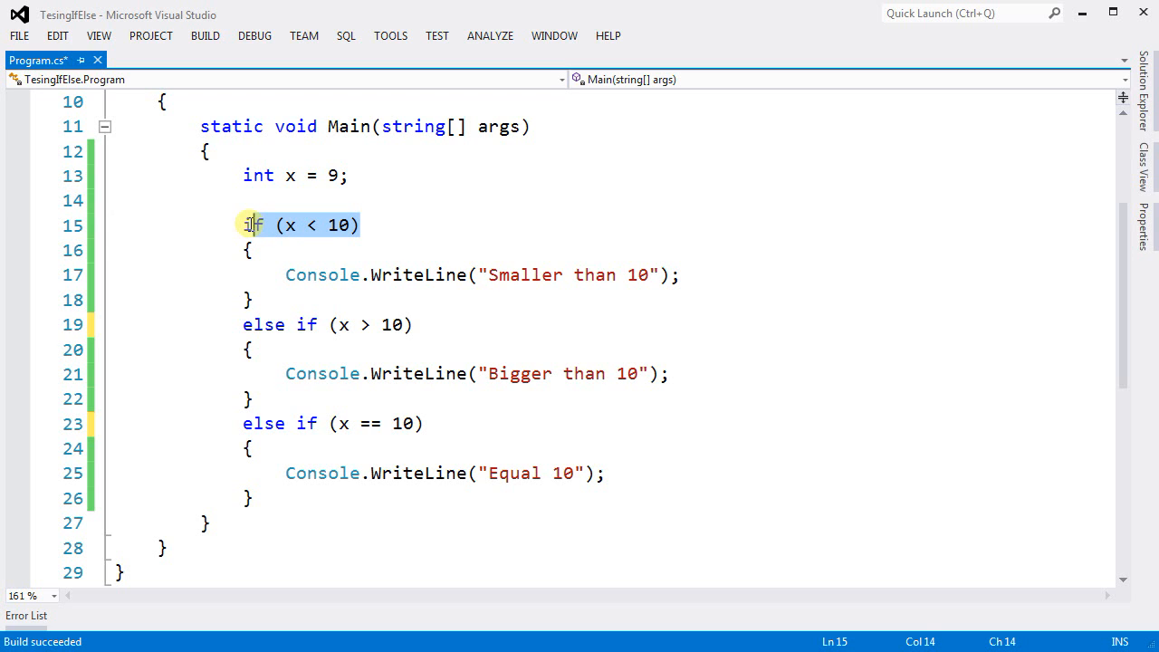
left_click(135, 274)
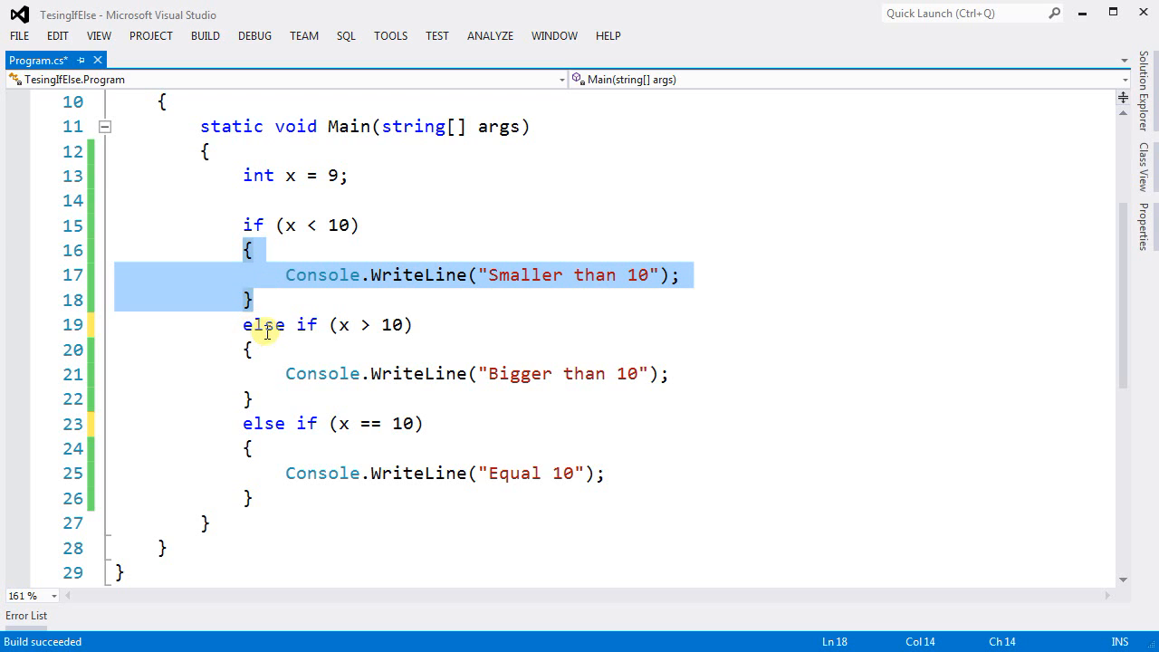
left_click(399, 324)
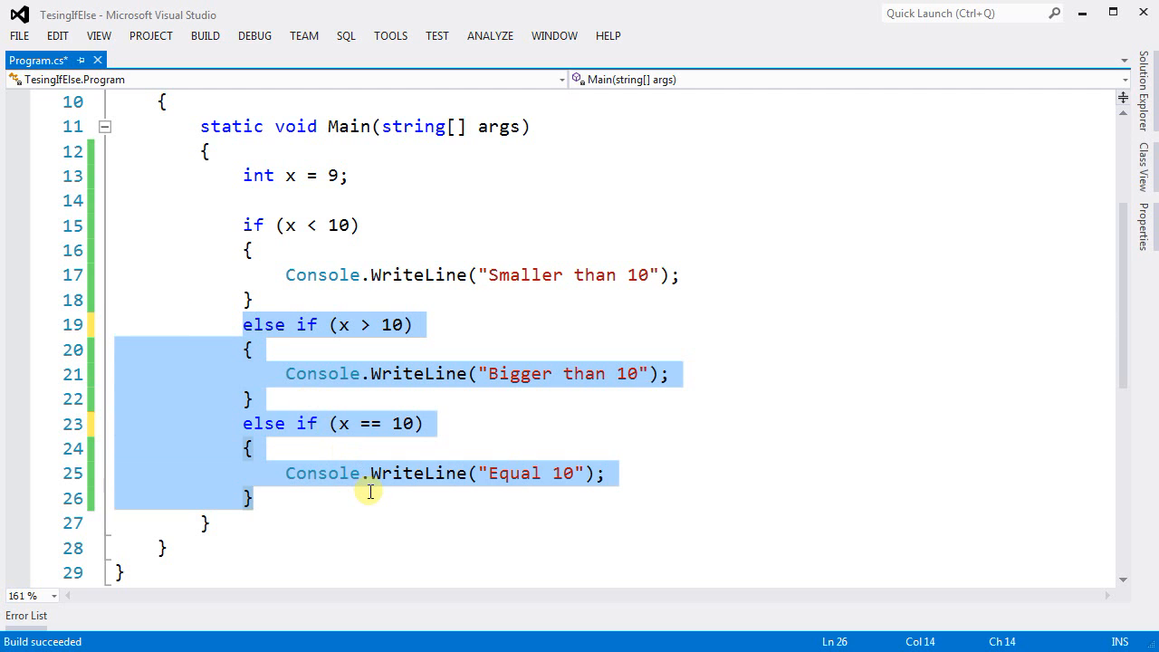
mouse_move(363, 425)
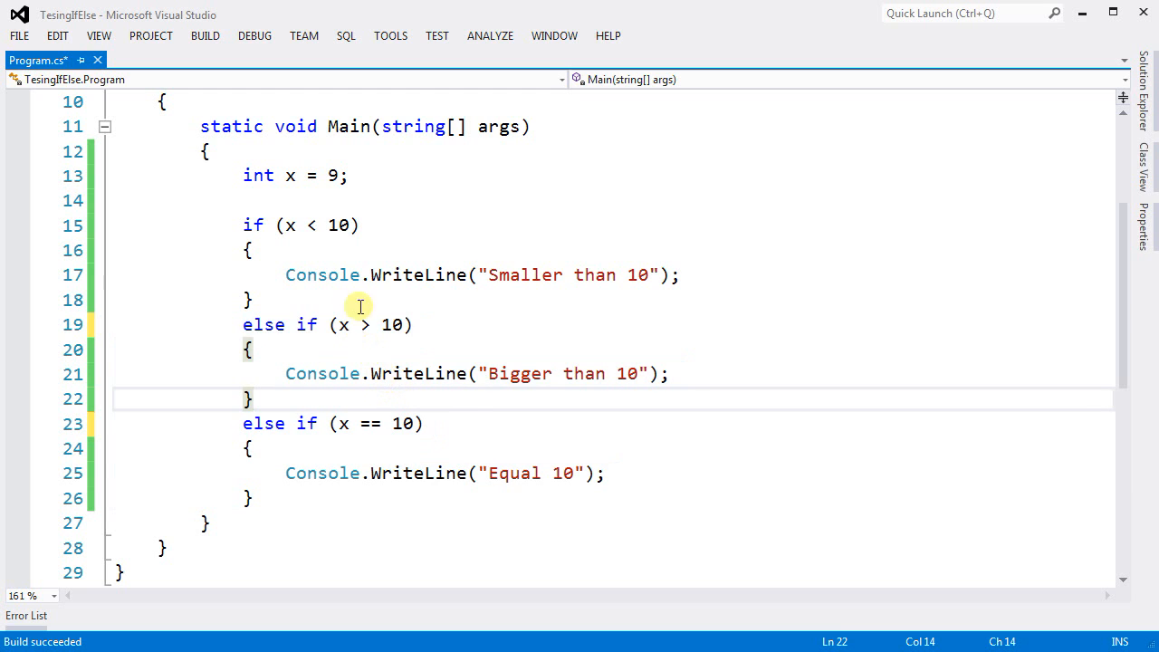
mouse_move(369, 234)
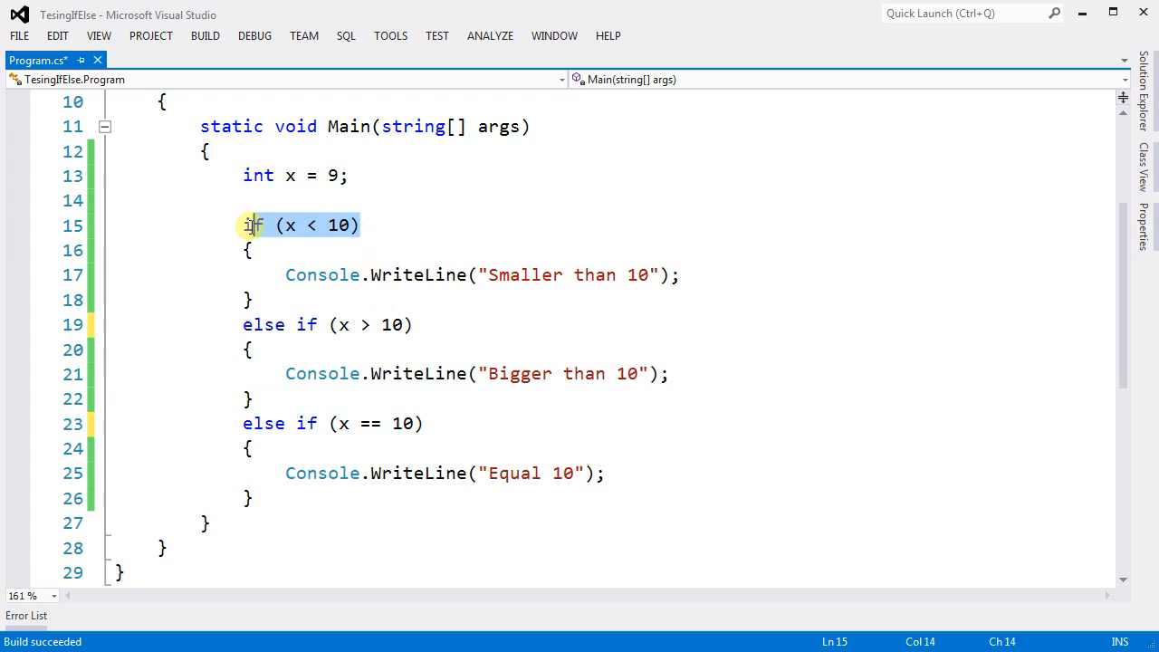
mouse_move(406, 373)
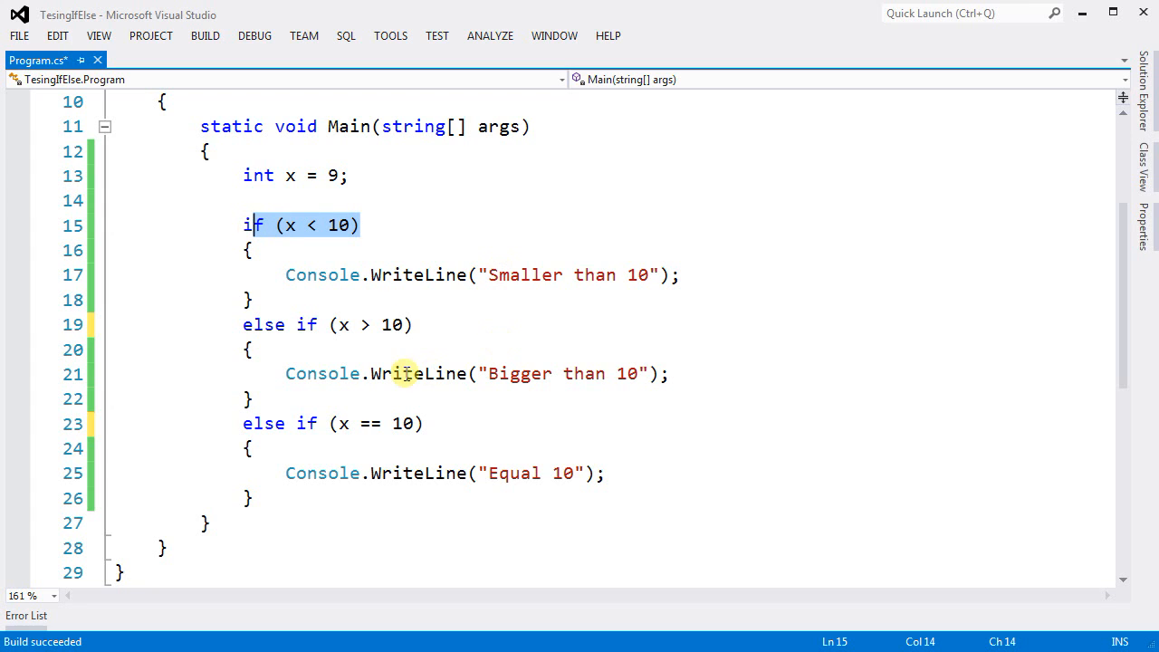
mouse_move(423, 451)
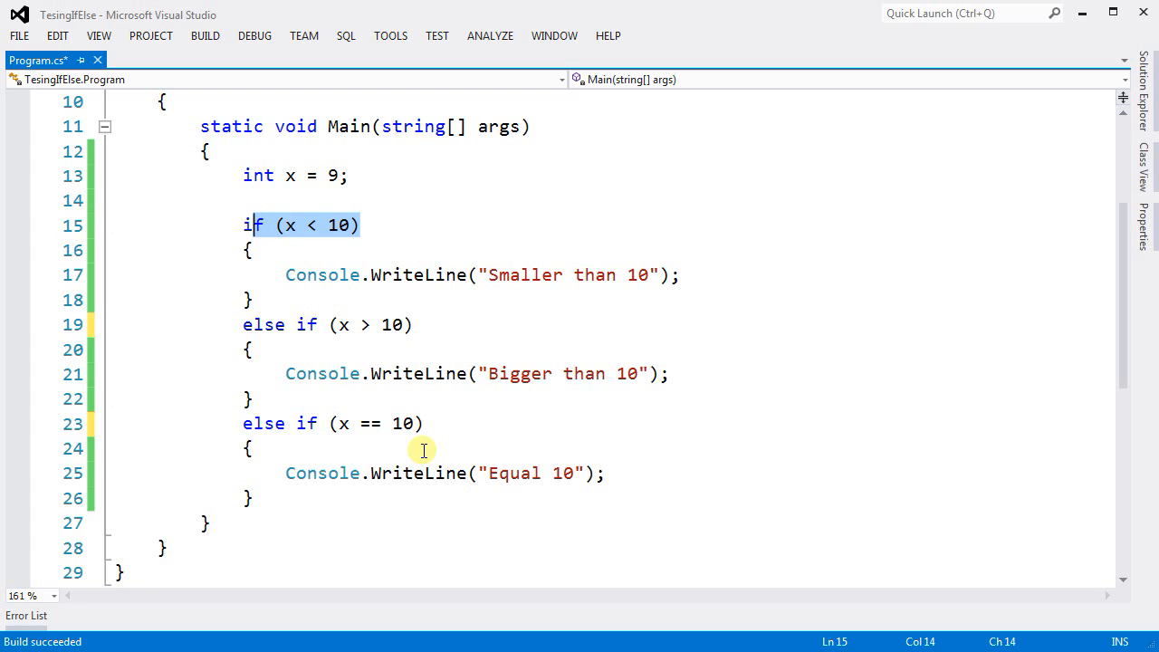
mouse_move(367, 271)
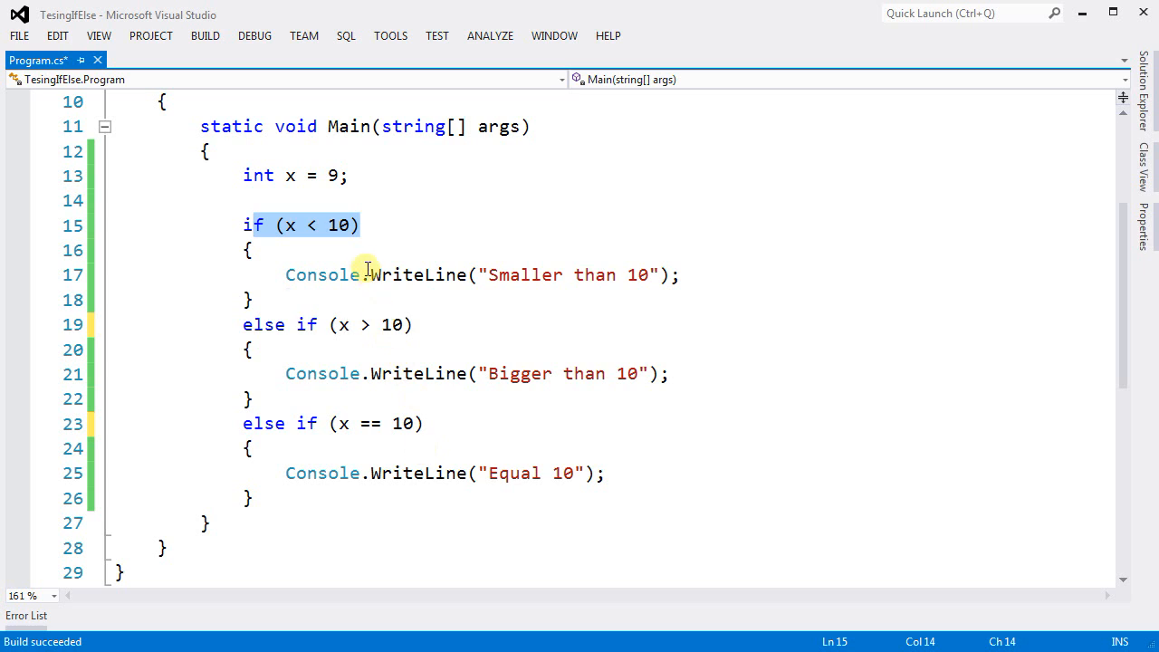
Delete the x == 10 condition, leaving the last branch as a plain else.
left_click(348, 225)
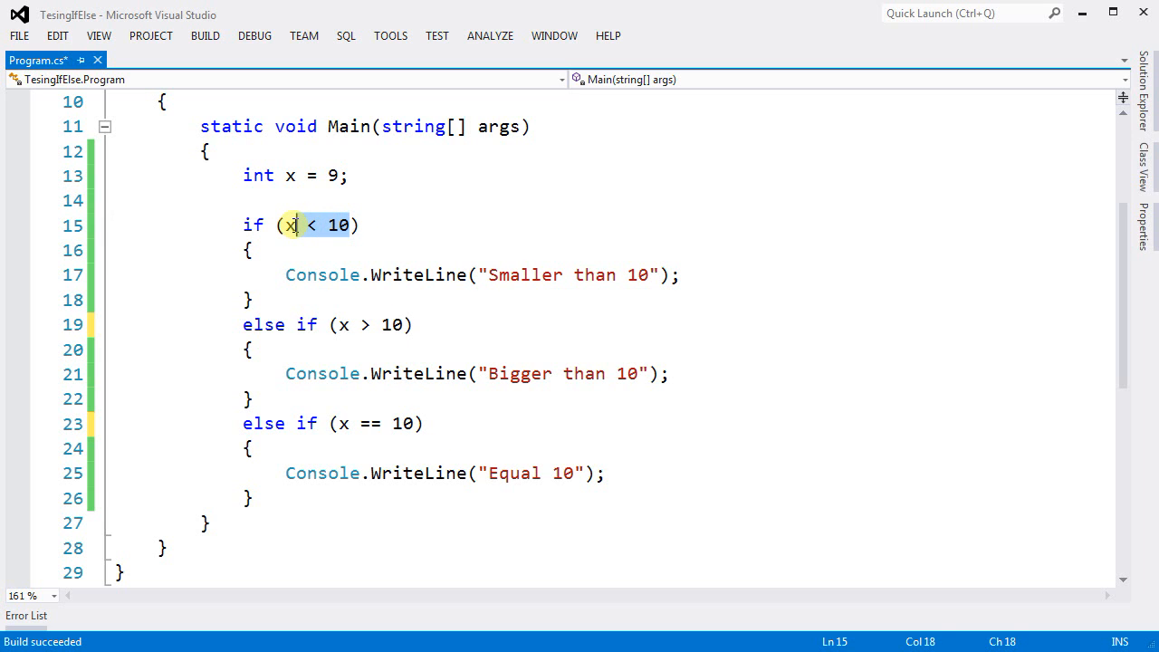
mouse_move(398, 324)
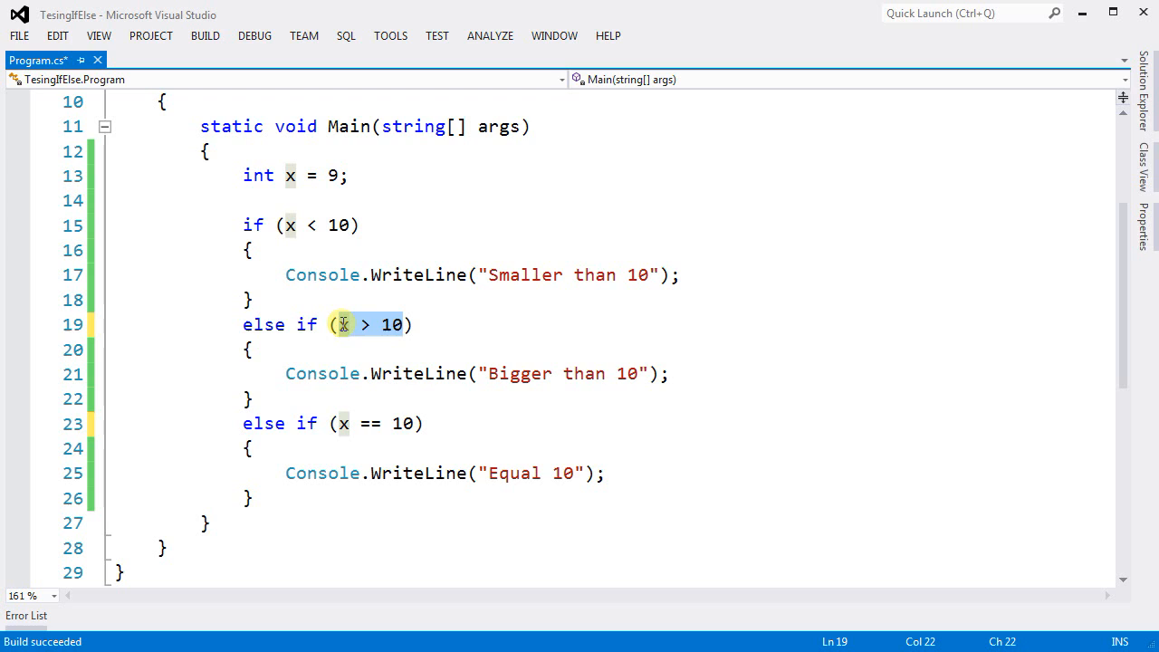
mouse_move(416, 402)
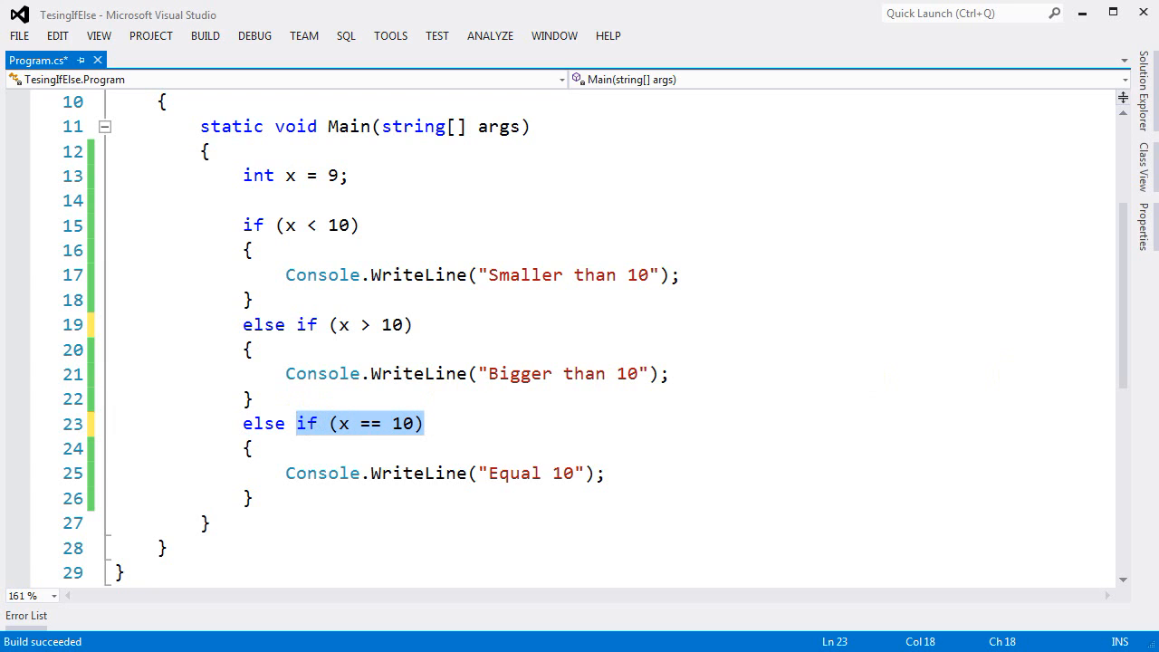
key("Delete")
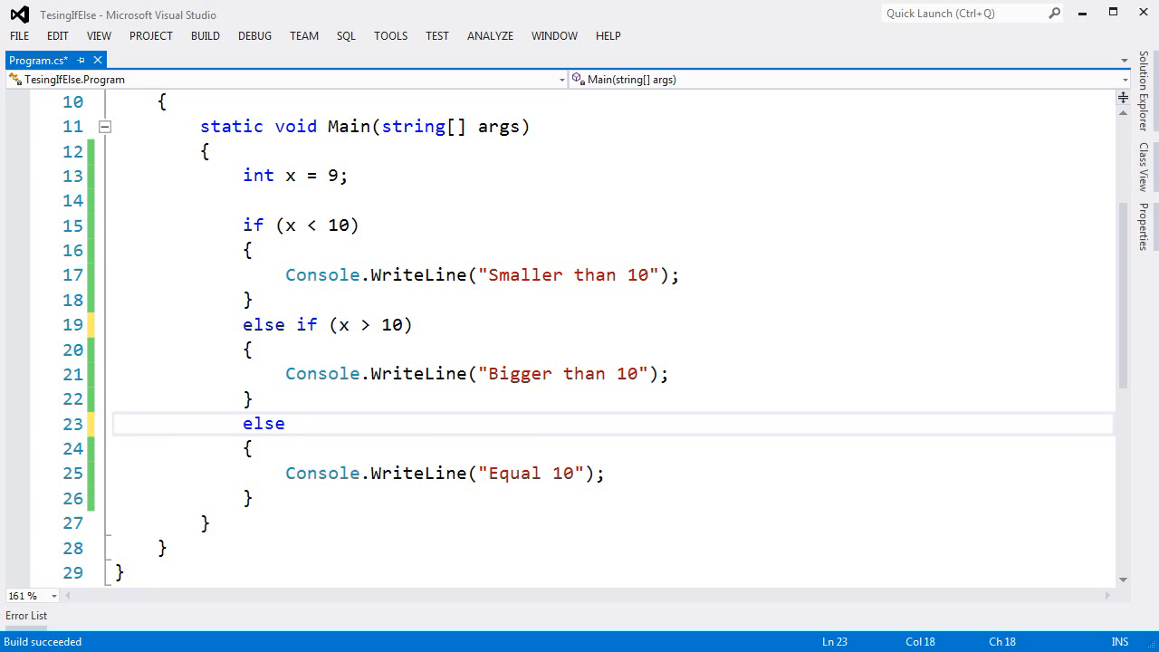
mouse_move(876, 285)
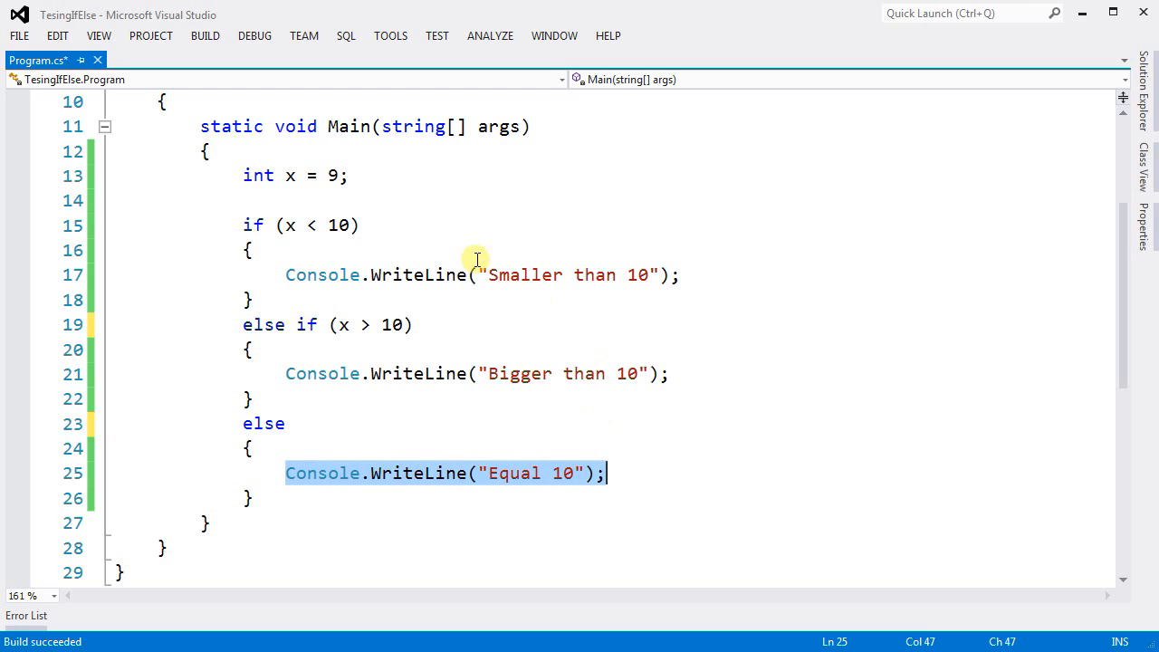
mouse_move(407, 334)
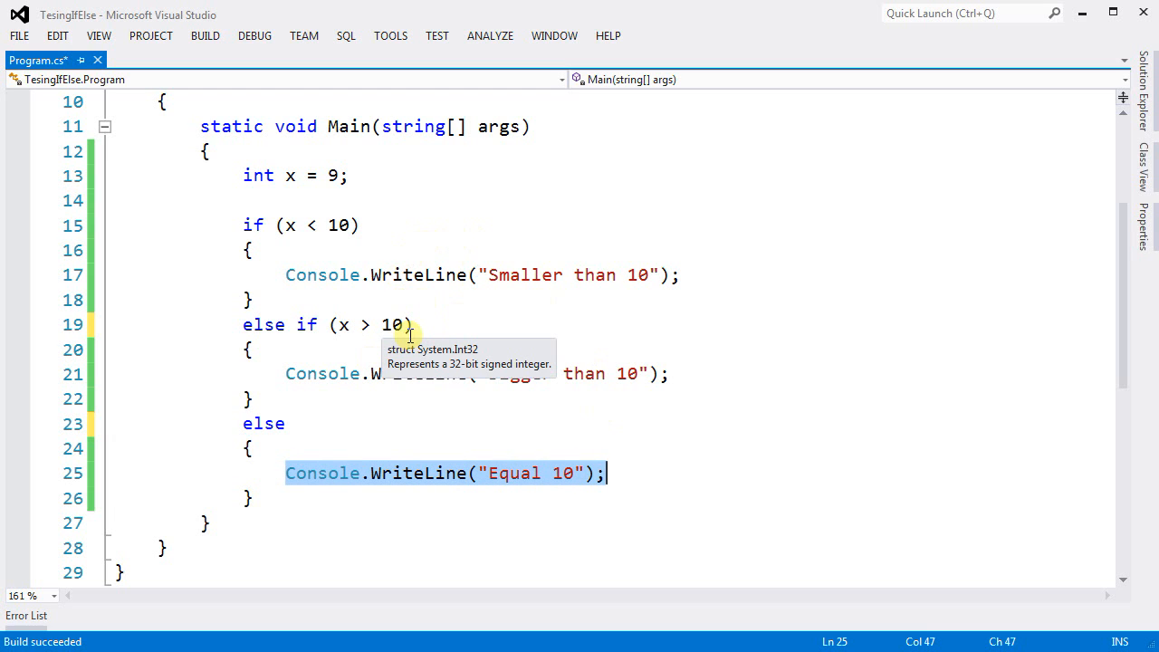
mouse_move(410, 312)
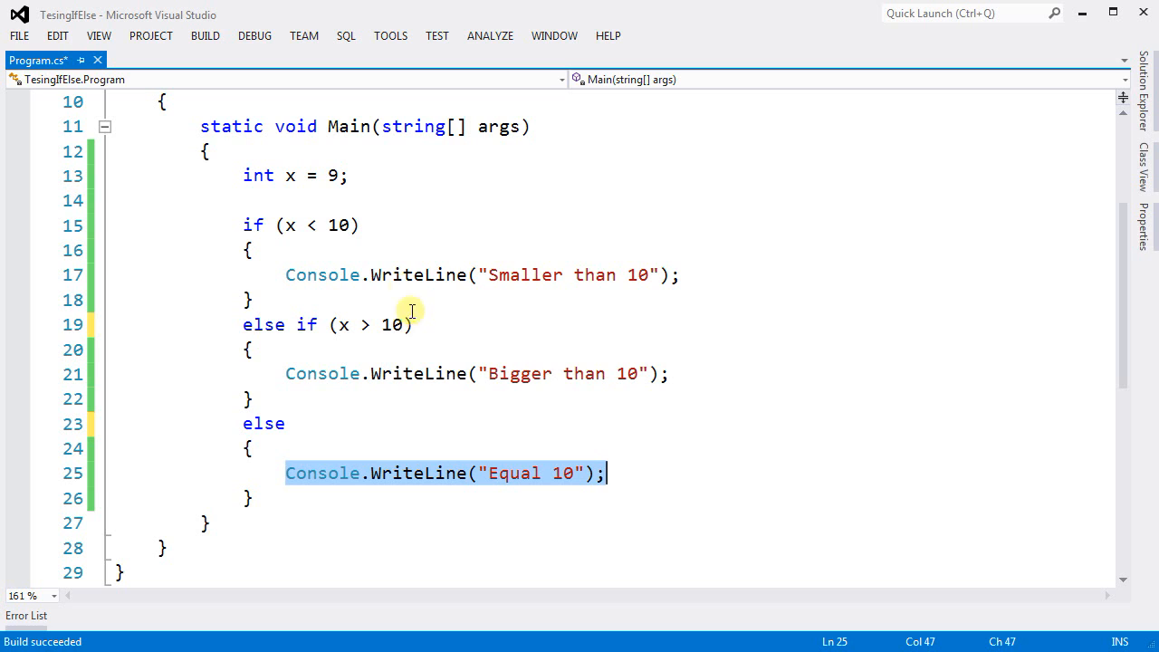
mouse_move(384, 309)
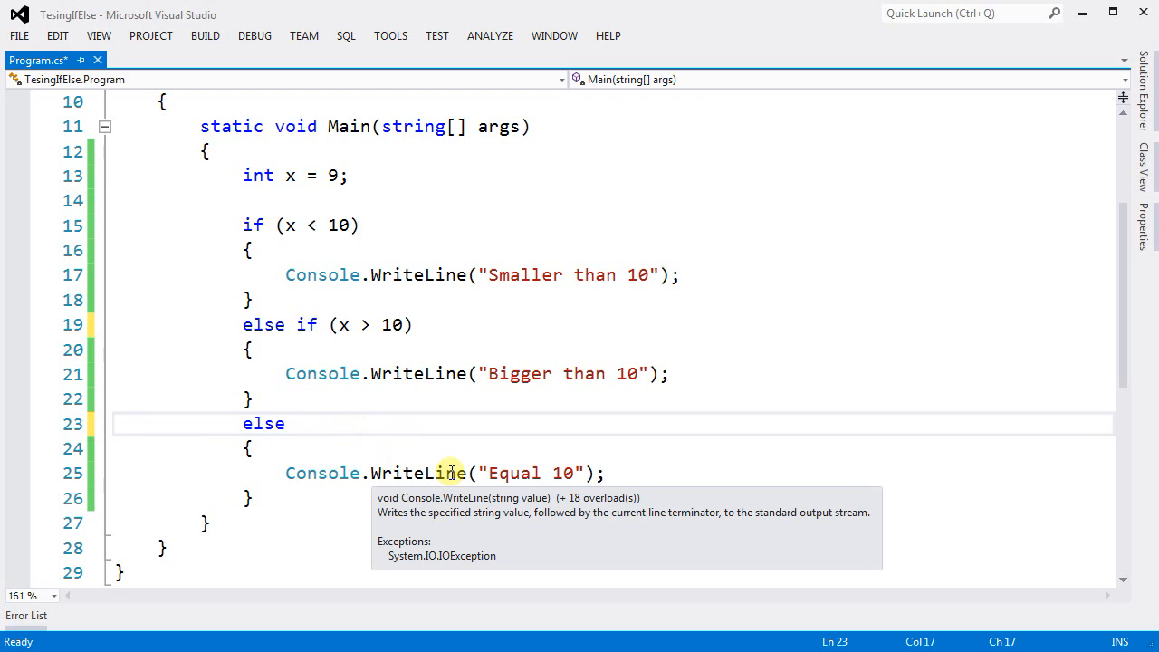
mouse_move(425, 438)
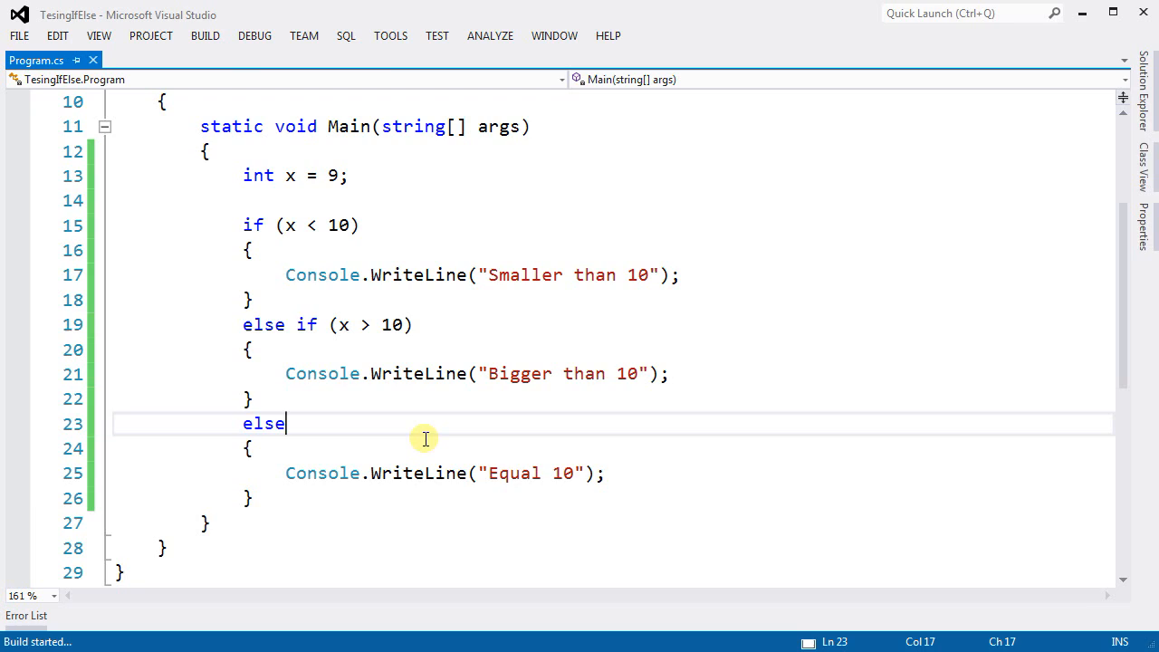
Run to see "Smaller than 10", then change x to 11 and then 10.
key("f5")
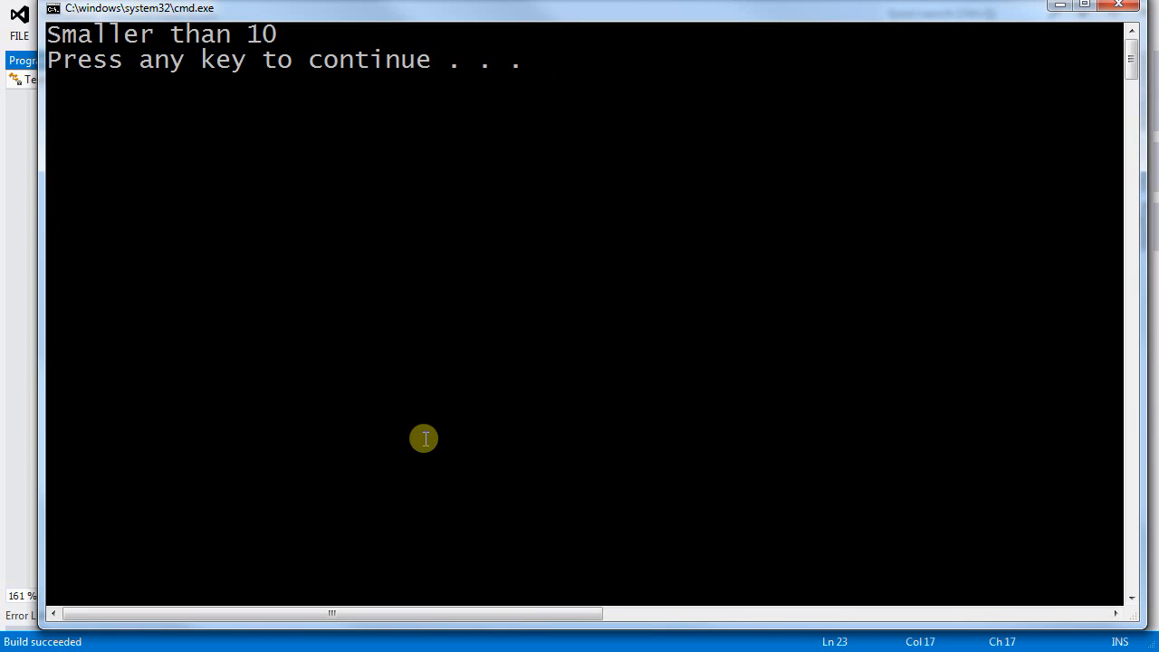
key("enter")
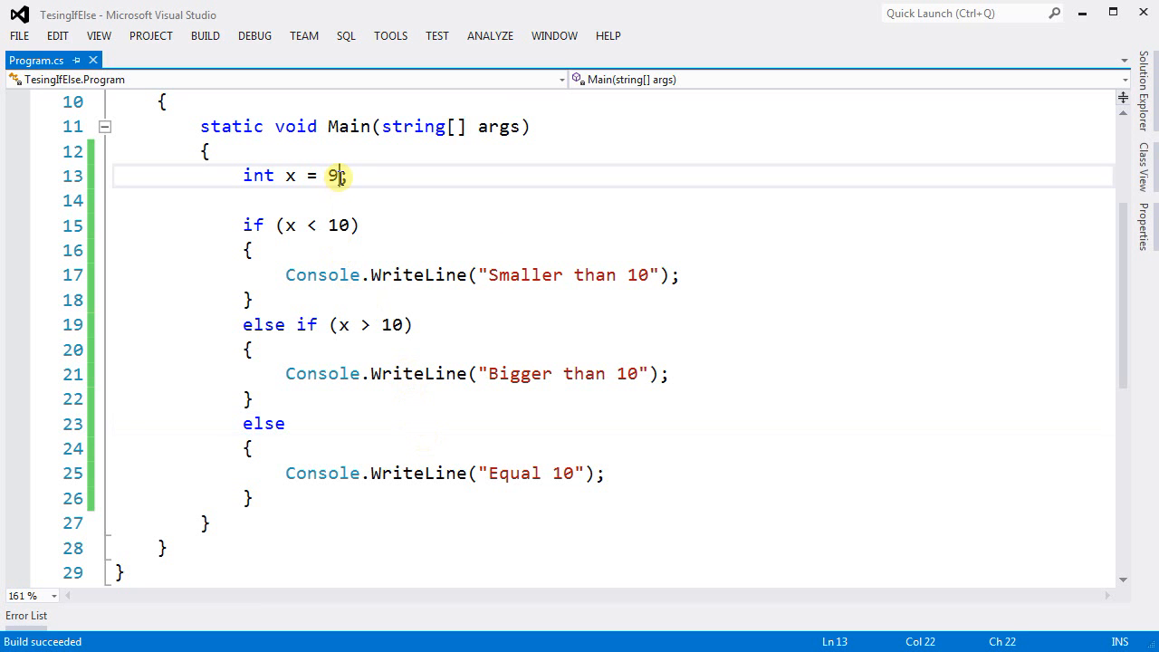
type("11")
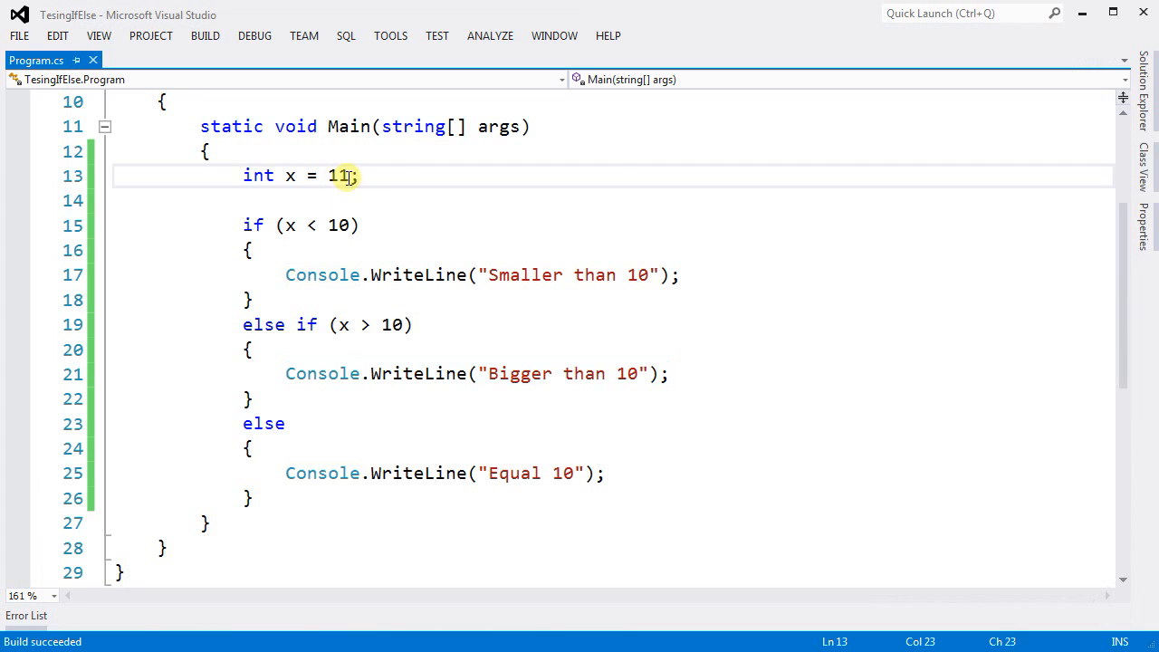
type("10")
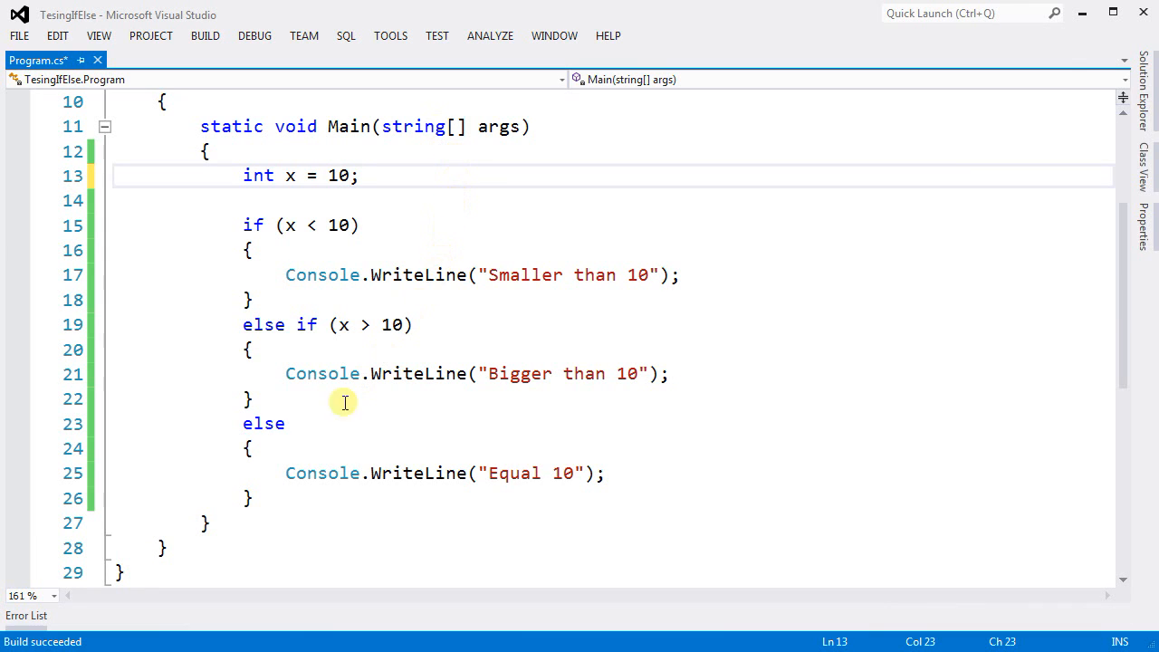
triple_click(443, 473)
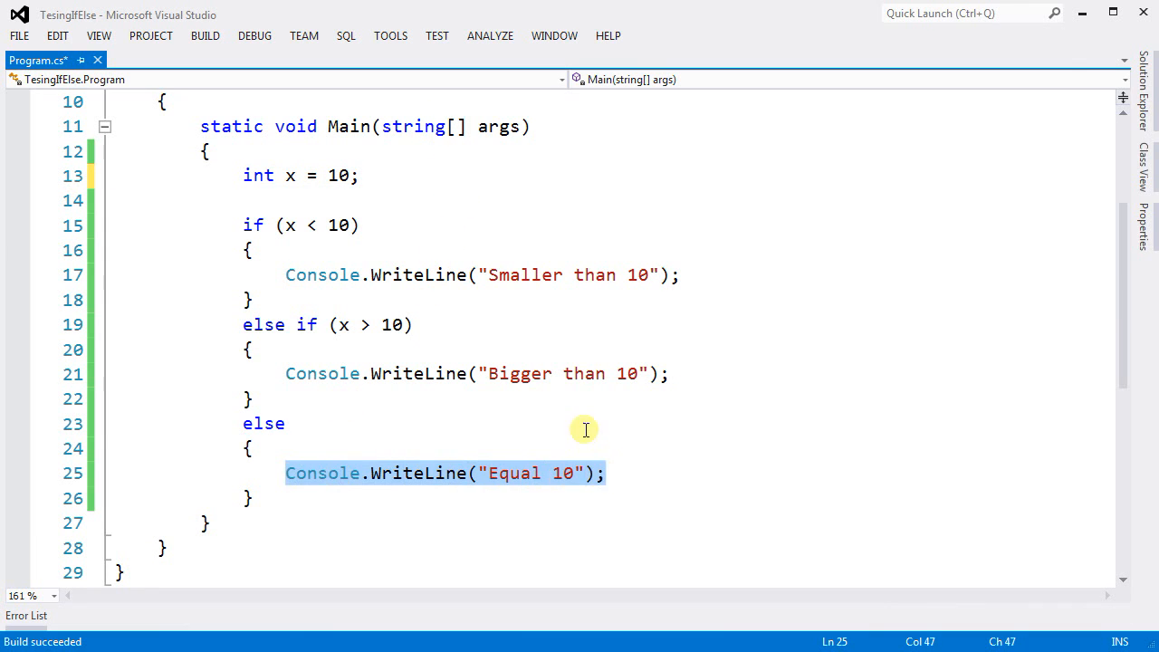